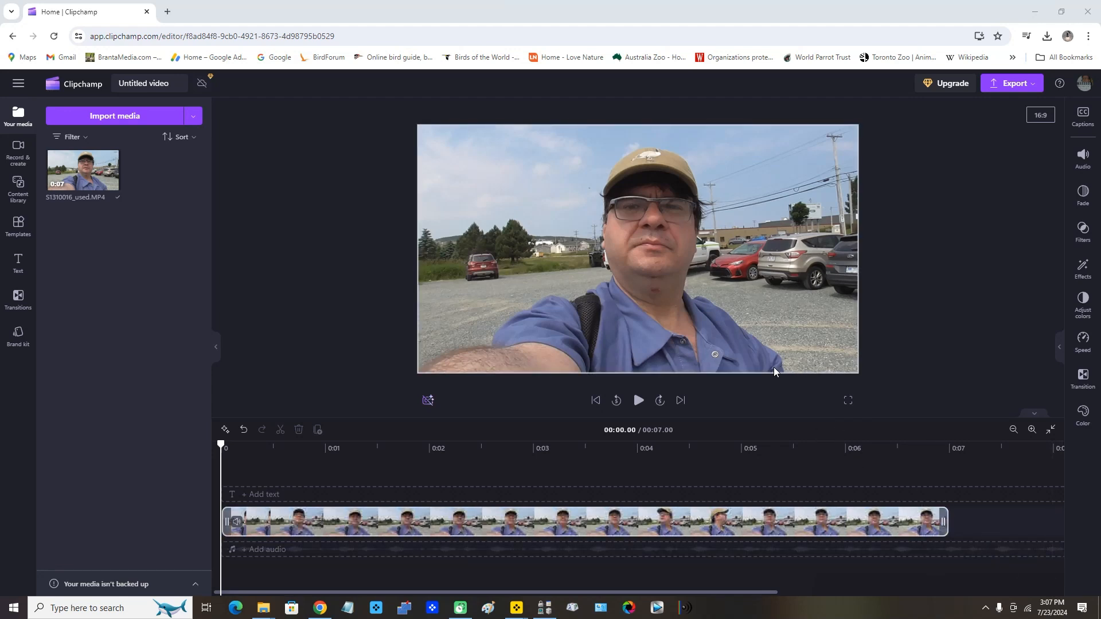
# Play back the selfie clip preview and select the clip on the timeline
pyautogui.click(714, 524)
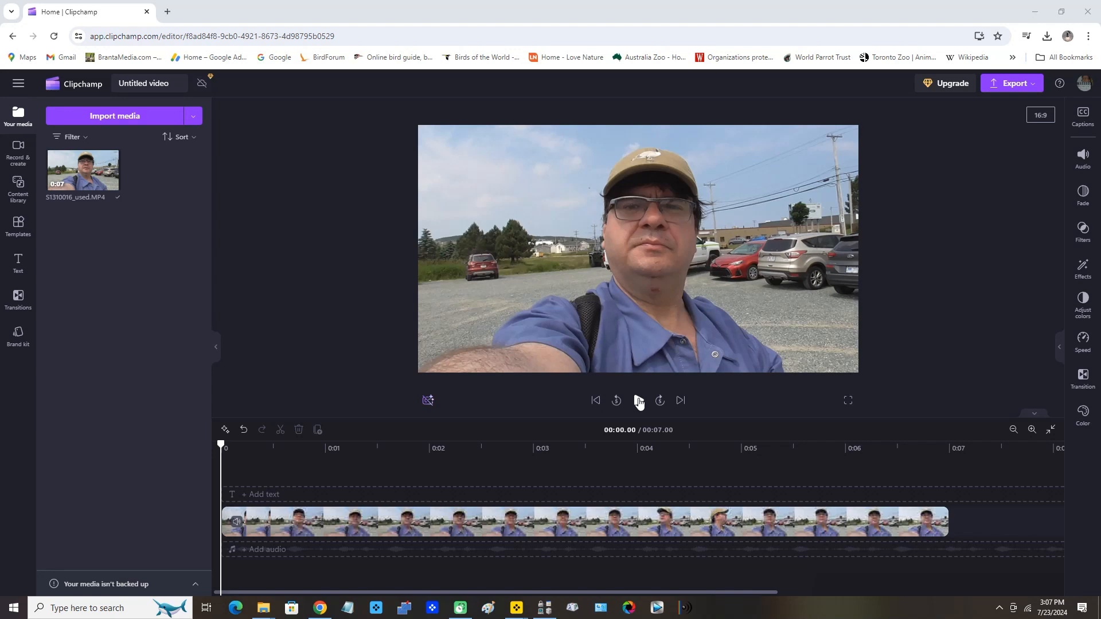
pyautogui.click(637, 400)
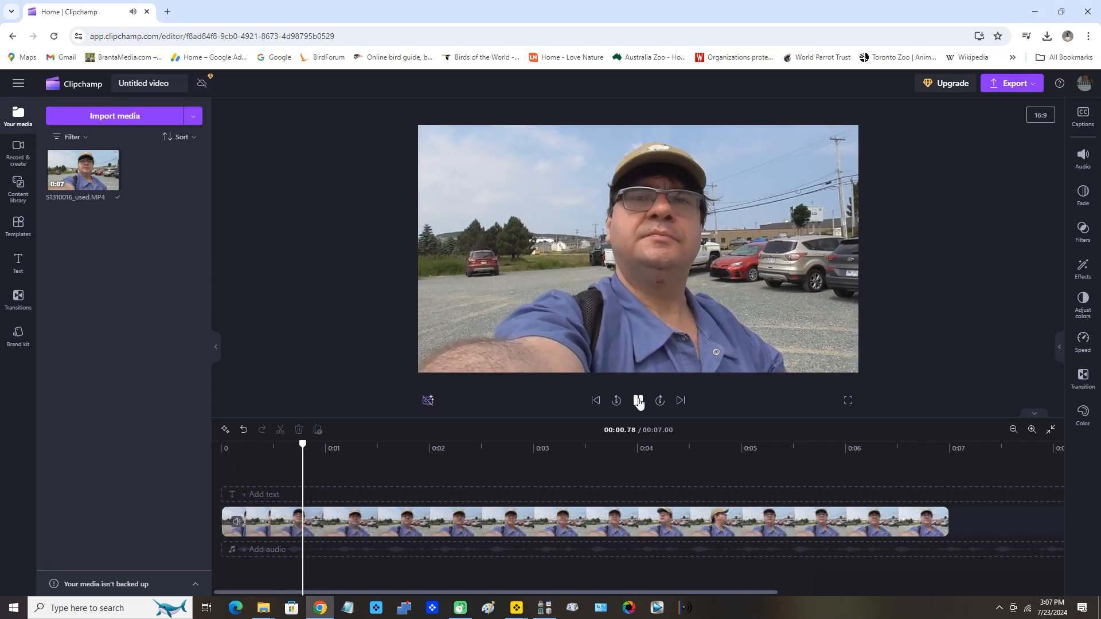
pyautogui.click(637, 401)
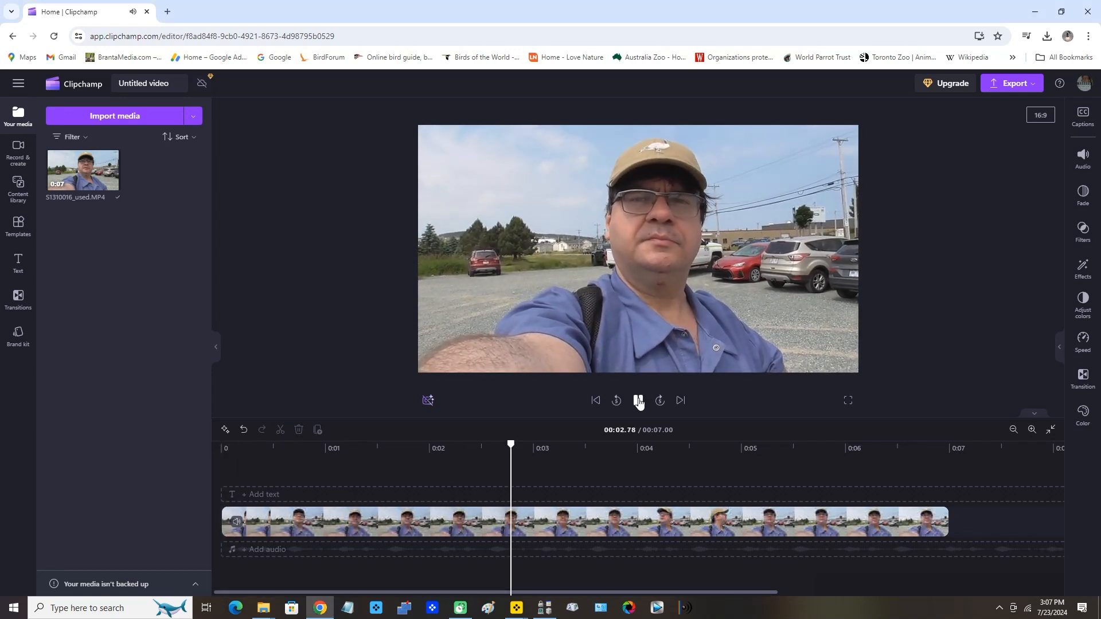
pyautogui.click(638, 400)
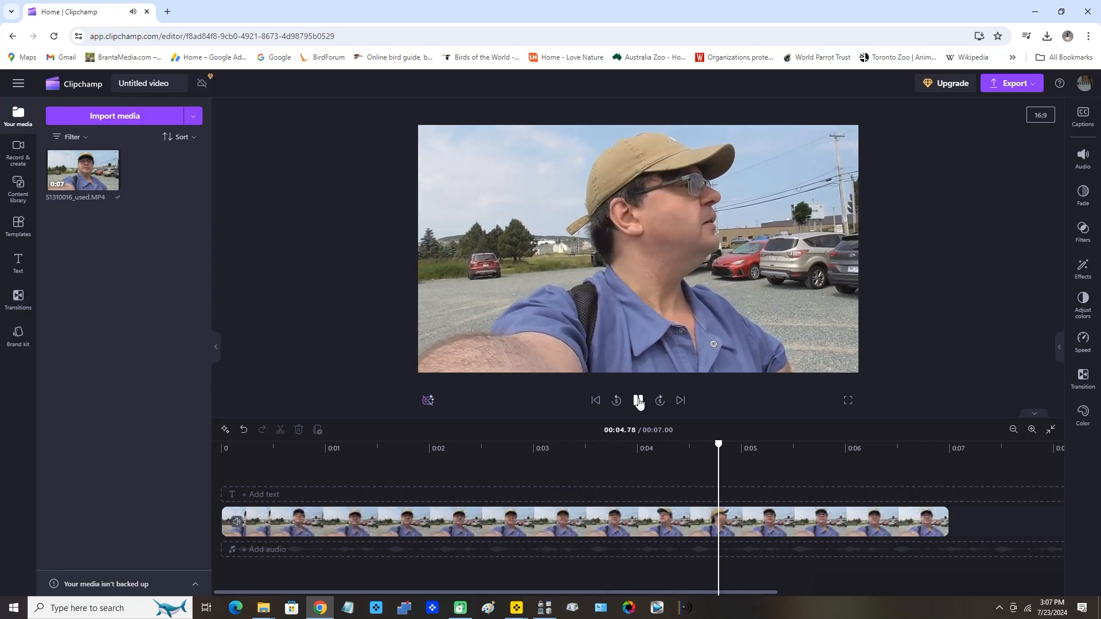
pyautogui.click(637, 401)
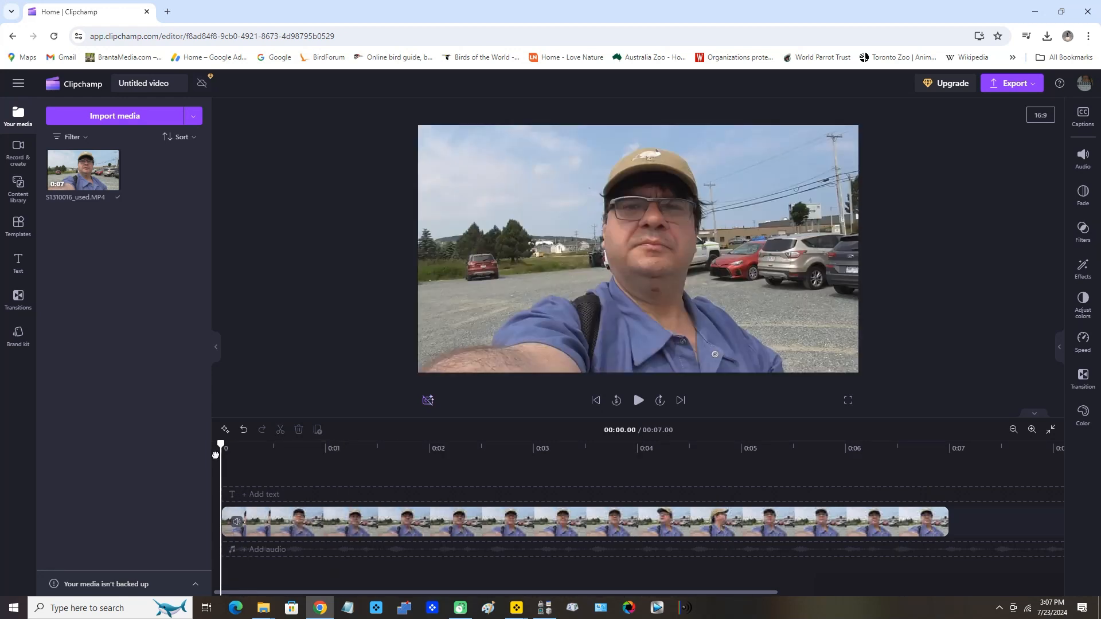
pyautogui.moveTo(531, 429)
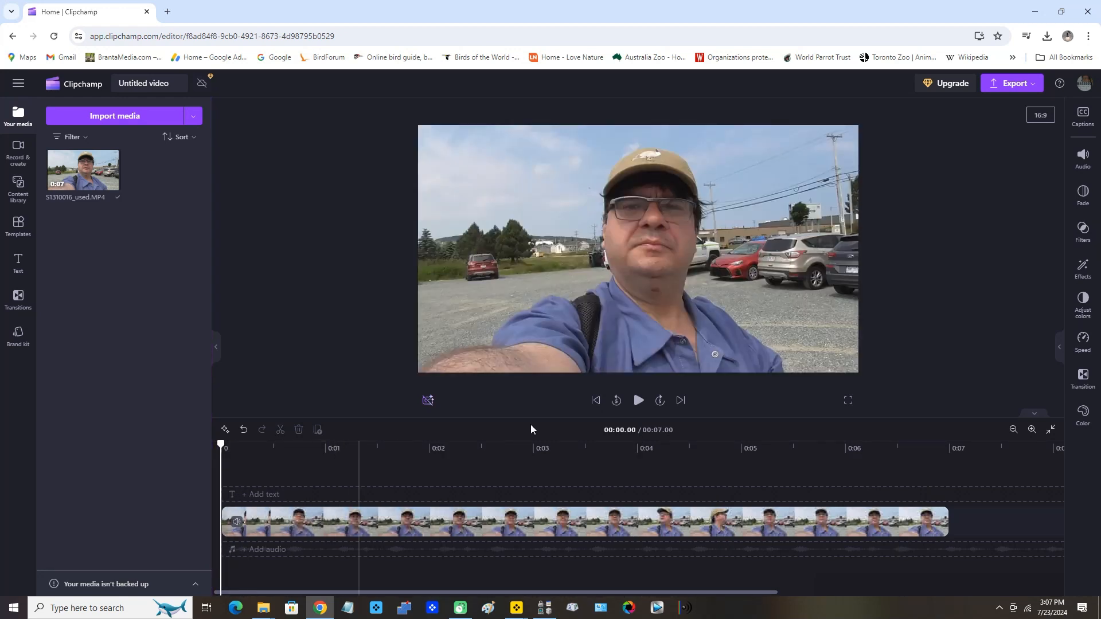
pyautogui.moveTo(605, 121)
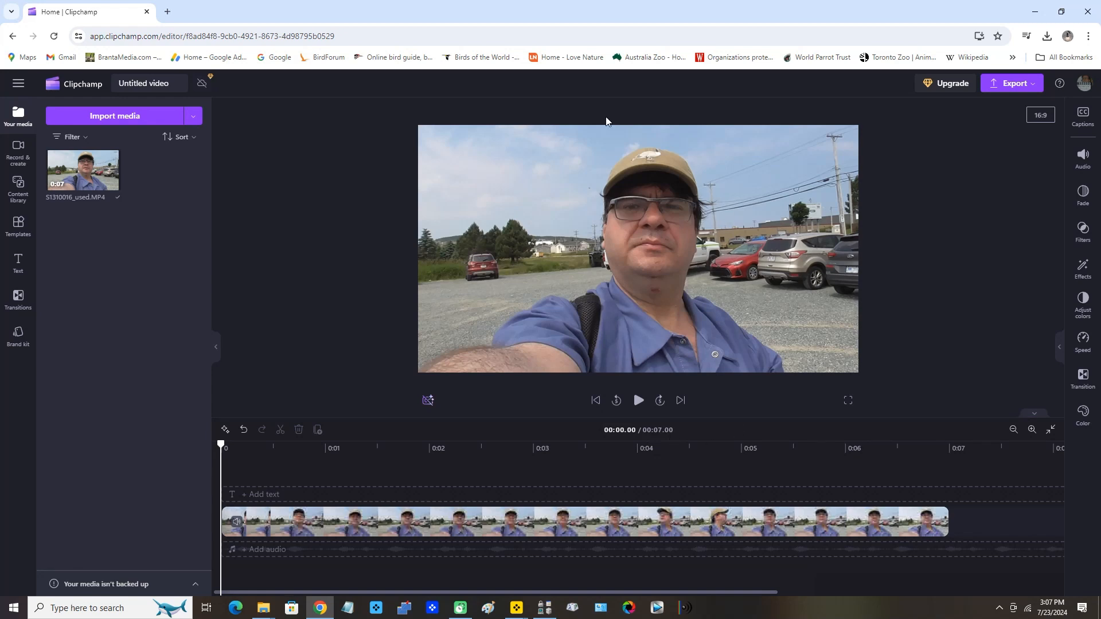
pyautogui.click(581, 522)
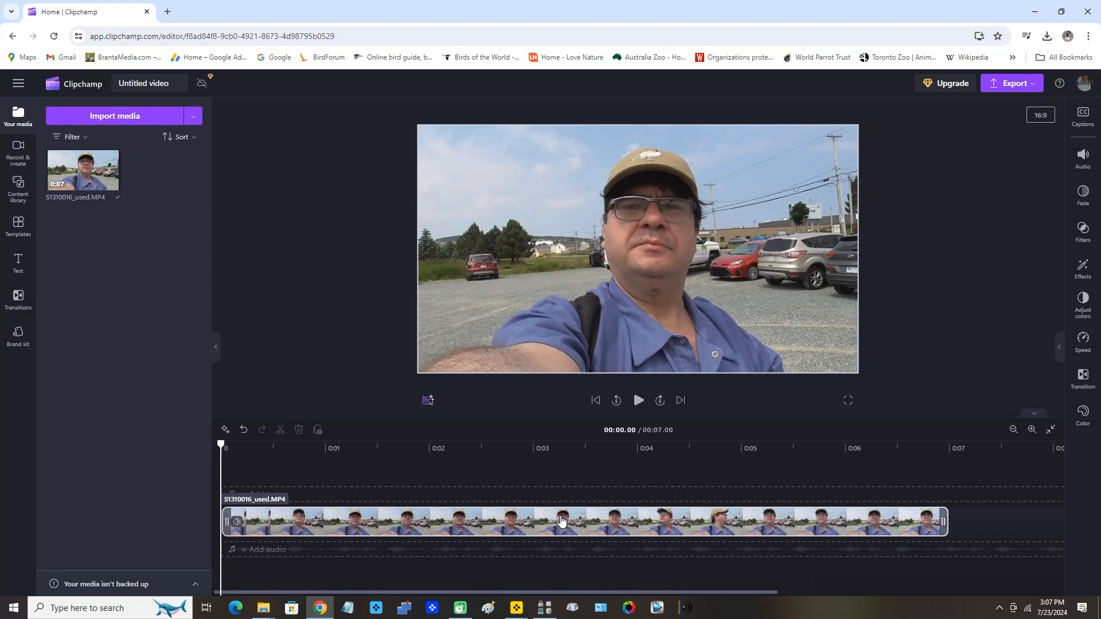
pyautogui.moveTo(528, 528)
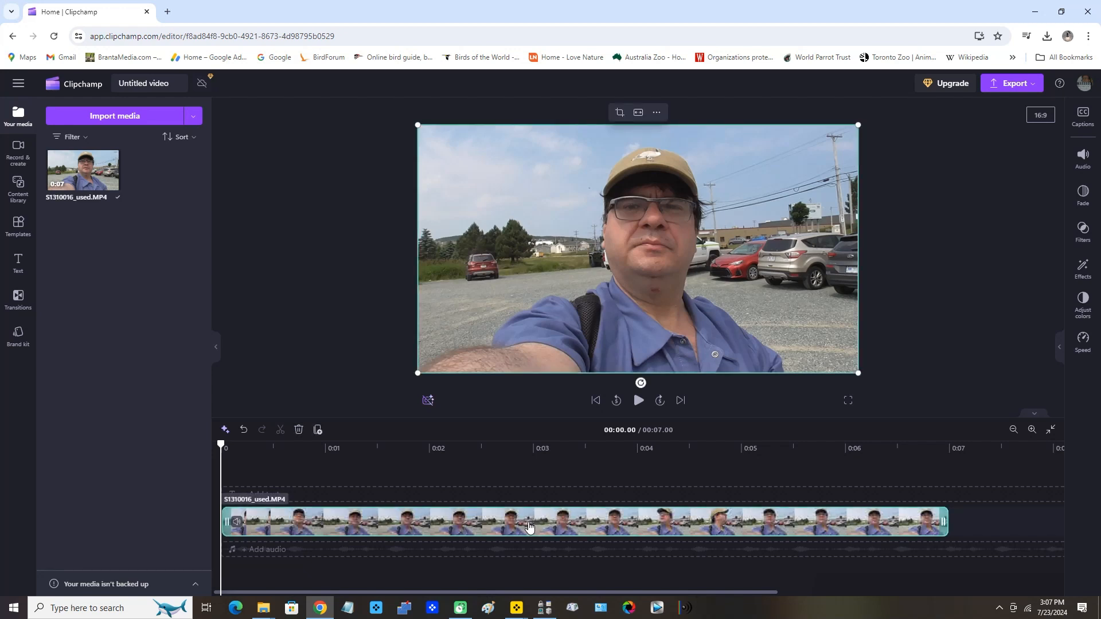
pyautogui.moveTo(705, 523)
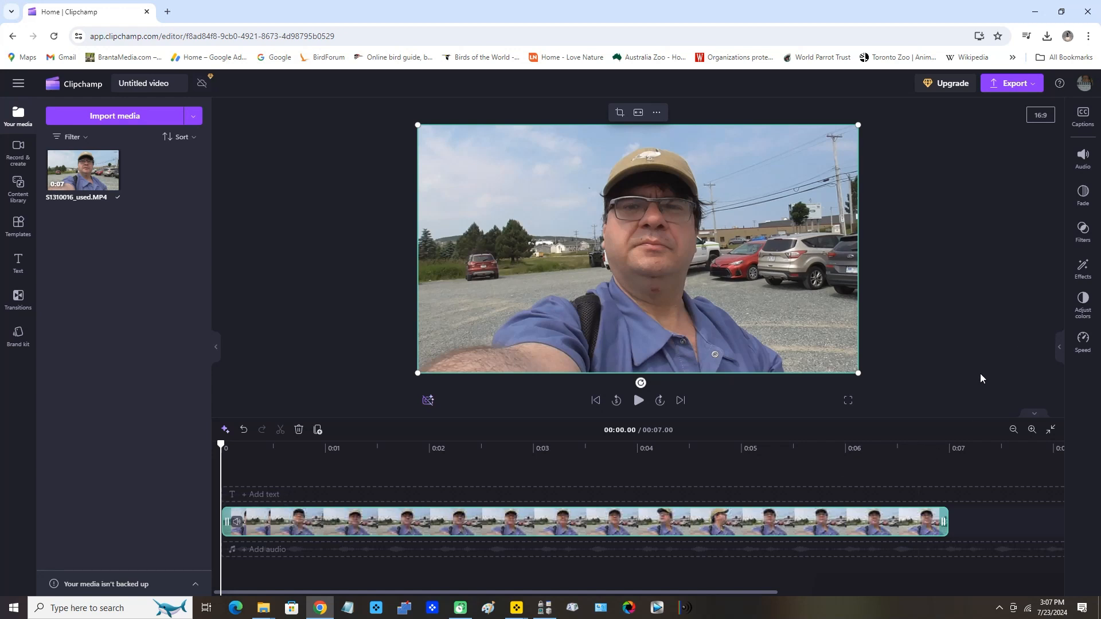
pyautogui.moveTo(1084, 268)
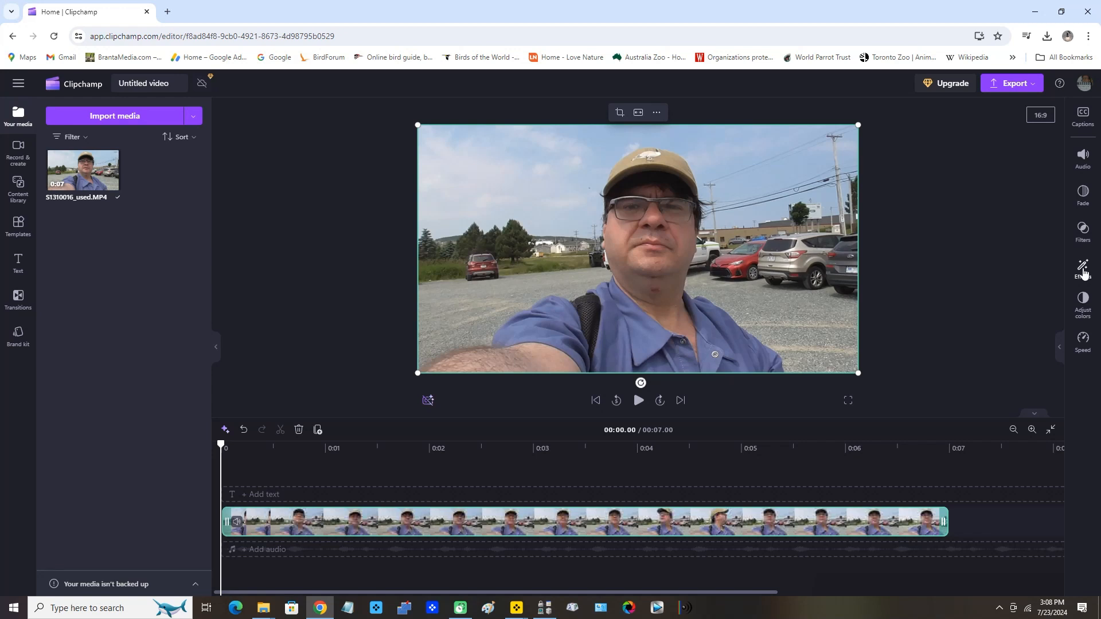
# Show the Effects collection and preview the VHS look on the clip
pyautogui.click(1084, 268)
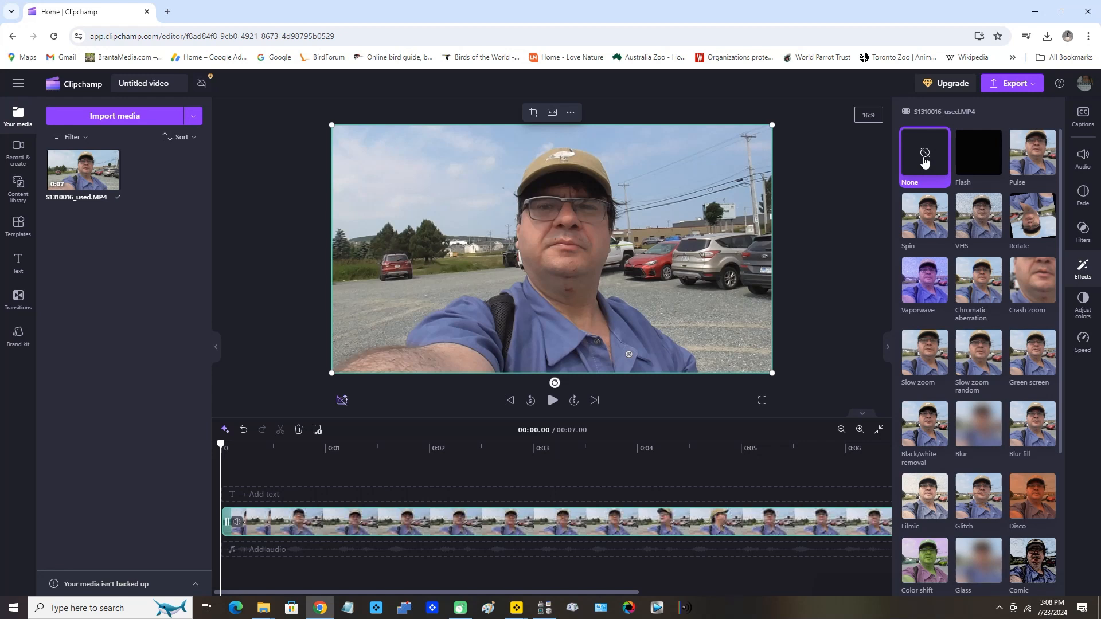
pyautogui.moveTo(938, 196)
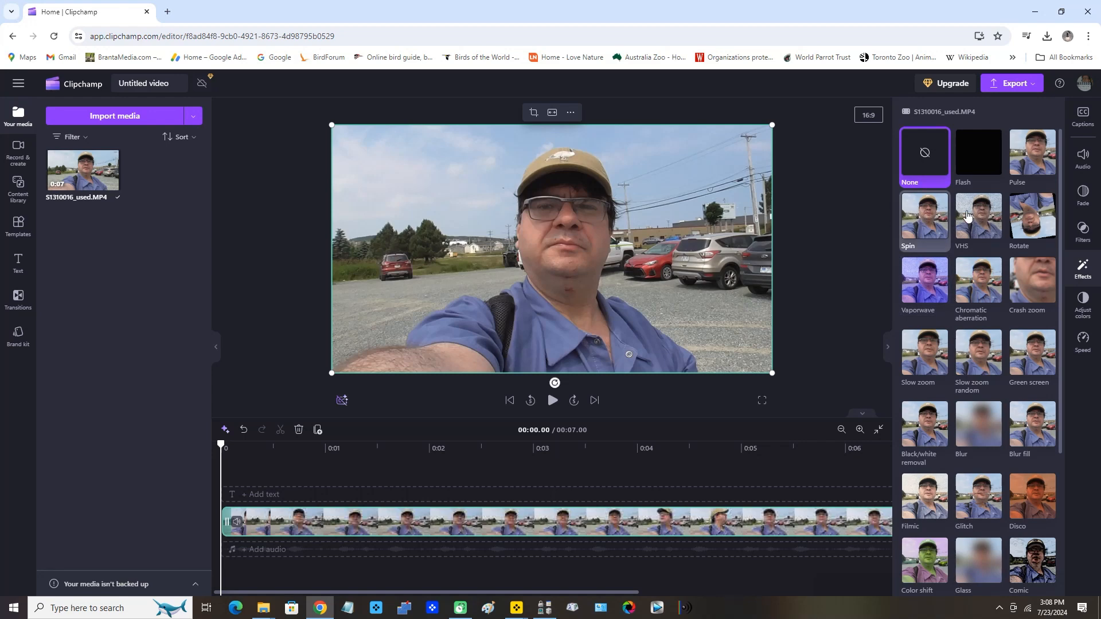
pyautogui.click(977, 218)
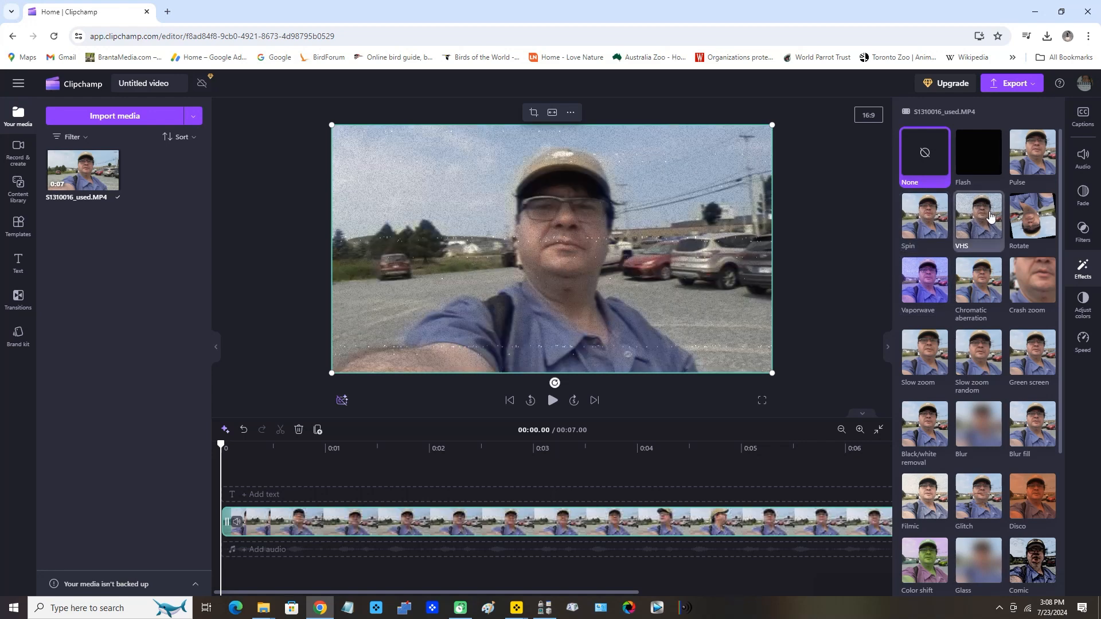
pyautogui.moveTo(977, 232)
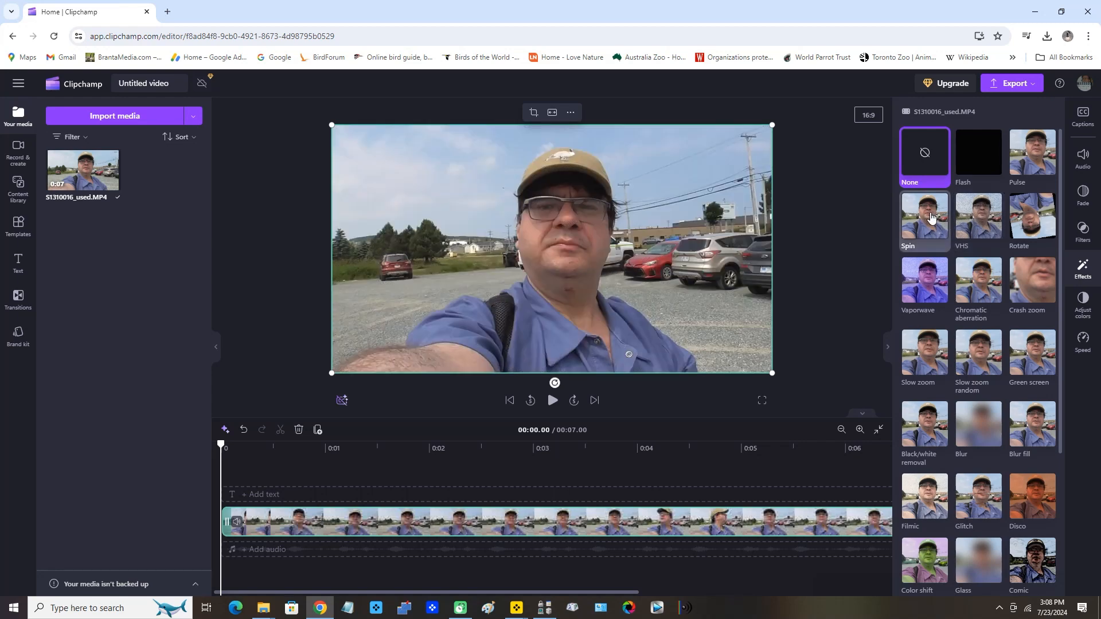
# Apply the Slow zoom effect to the selfie clip and reveal its Position, Speed and Reverse settings
pyautogui.click(978, 218)
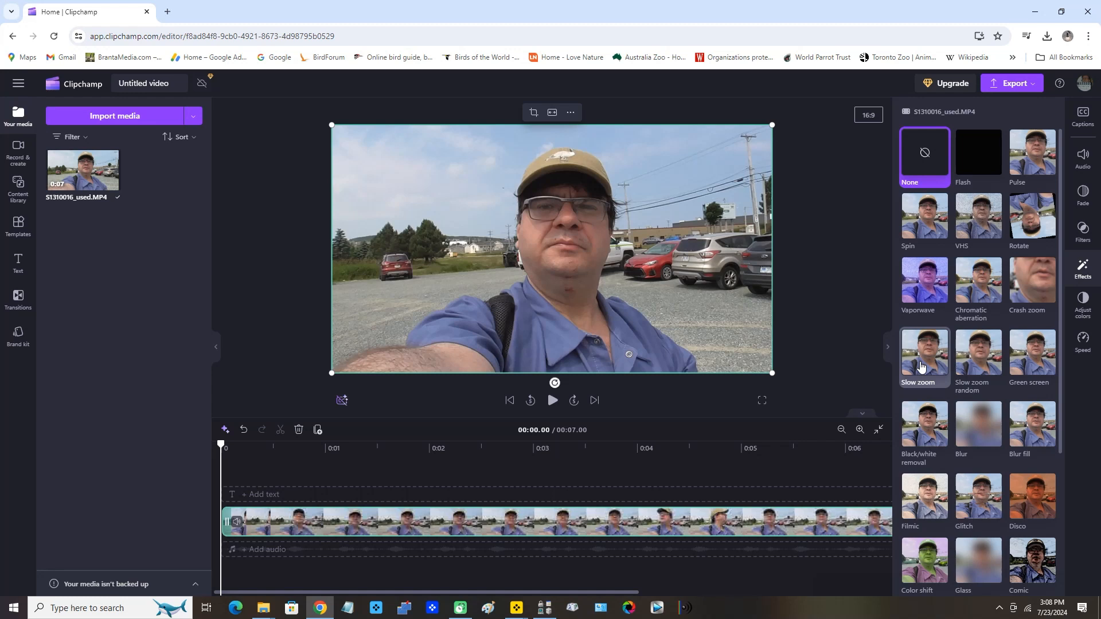
pyautogui.click(924, 355)
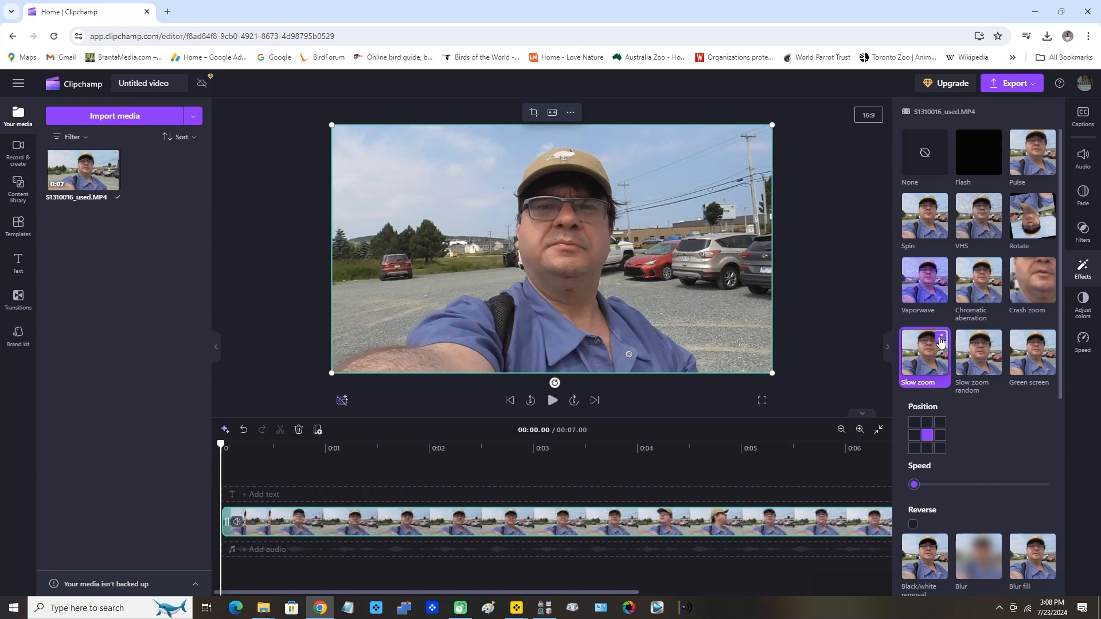
pyautogui.scroll(-3)
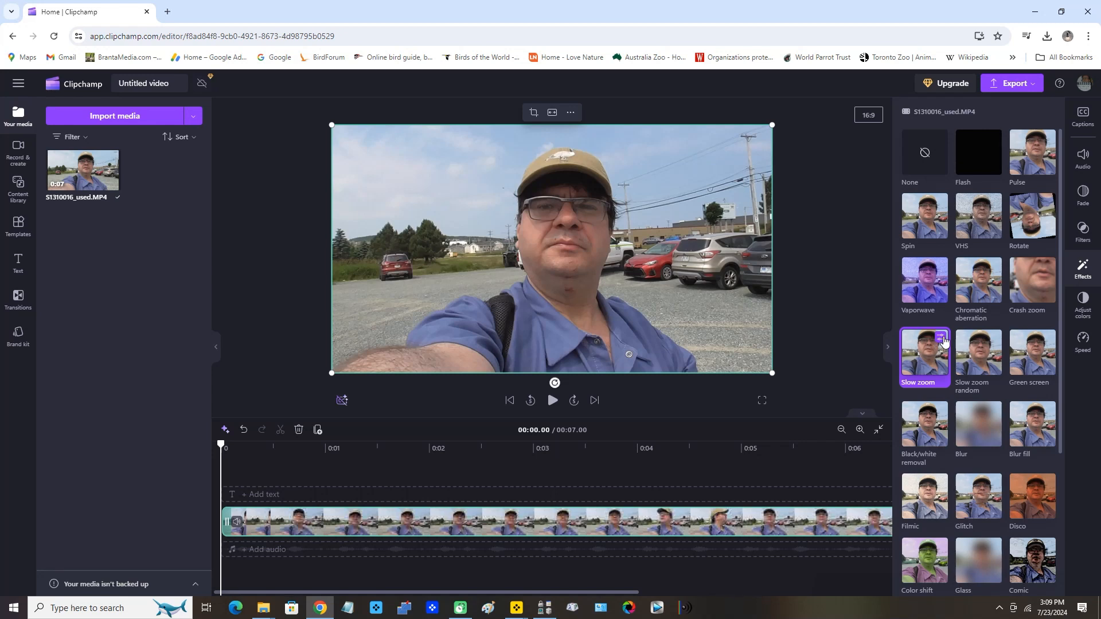
pyautogui.click(924, 354)
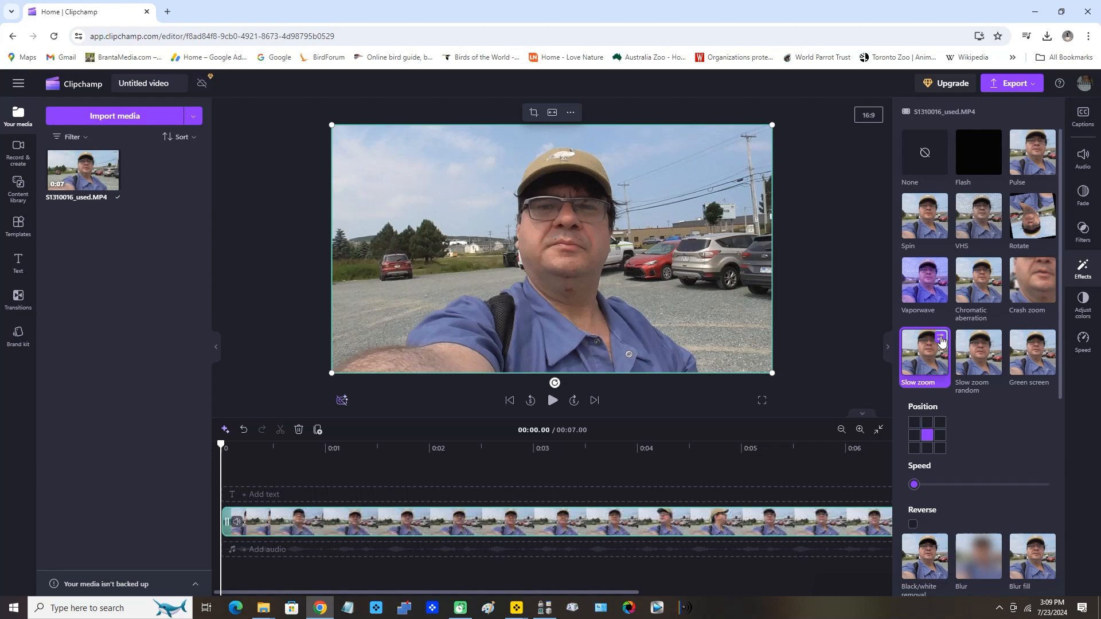
pyautogui.moveTo(931, 465)
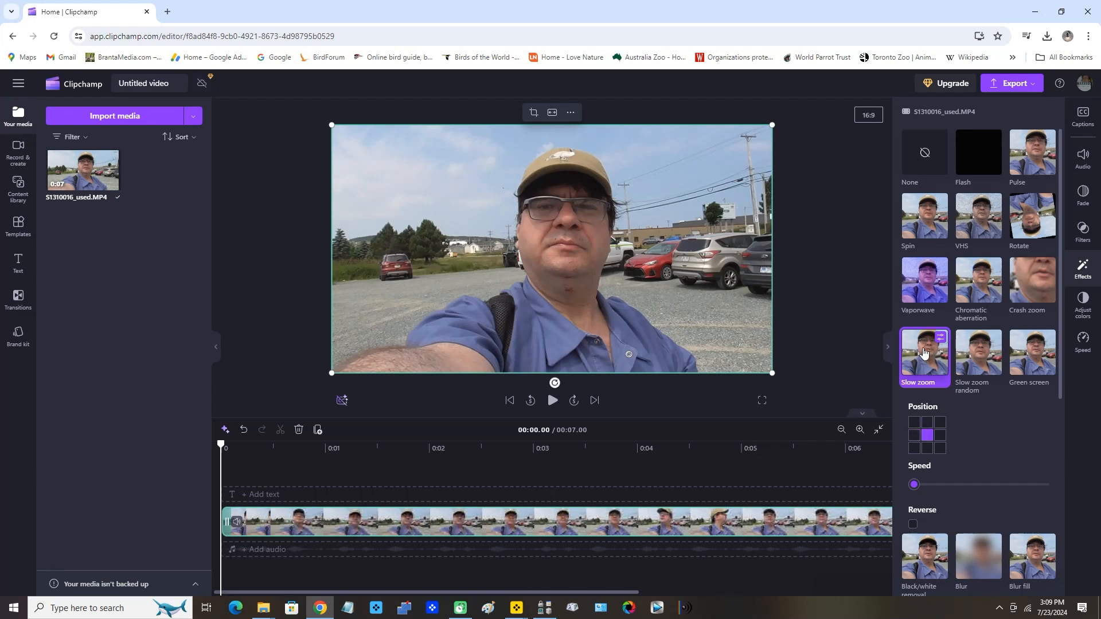
pyautogui.moveTo(798, 328)
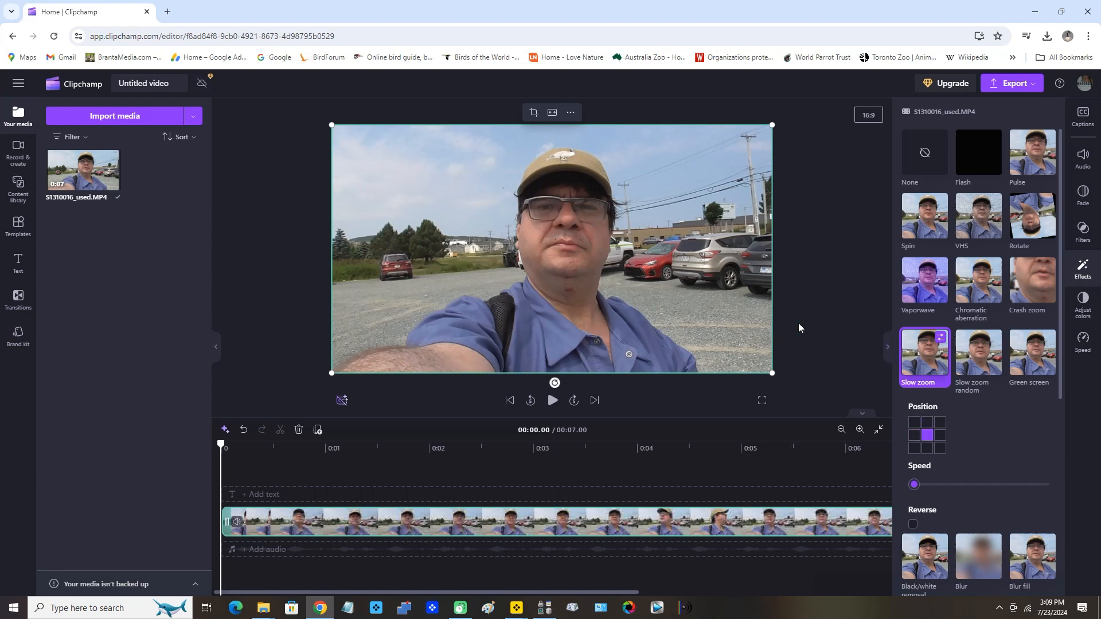
pyautogui.moveTo(823, 320)
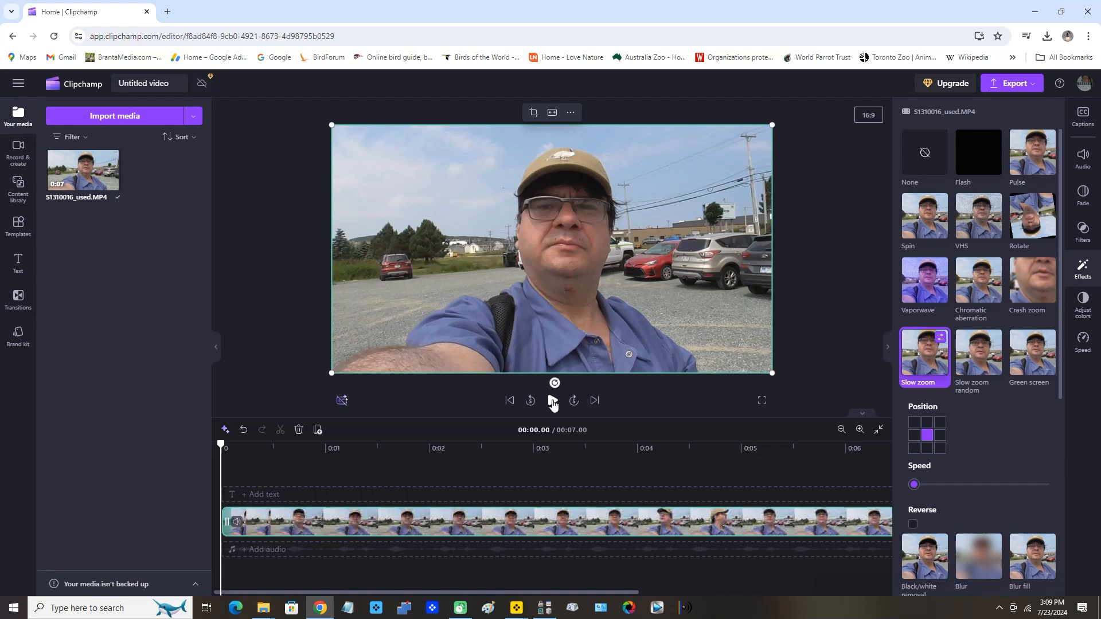
pyautogui.click(551, 401)
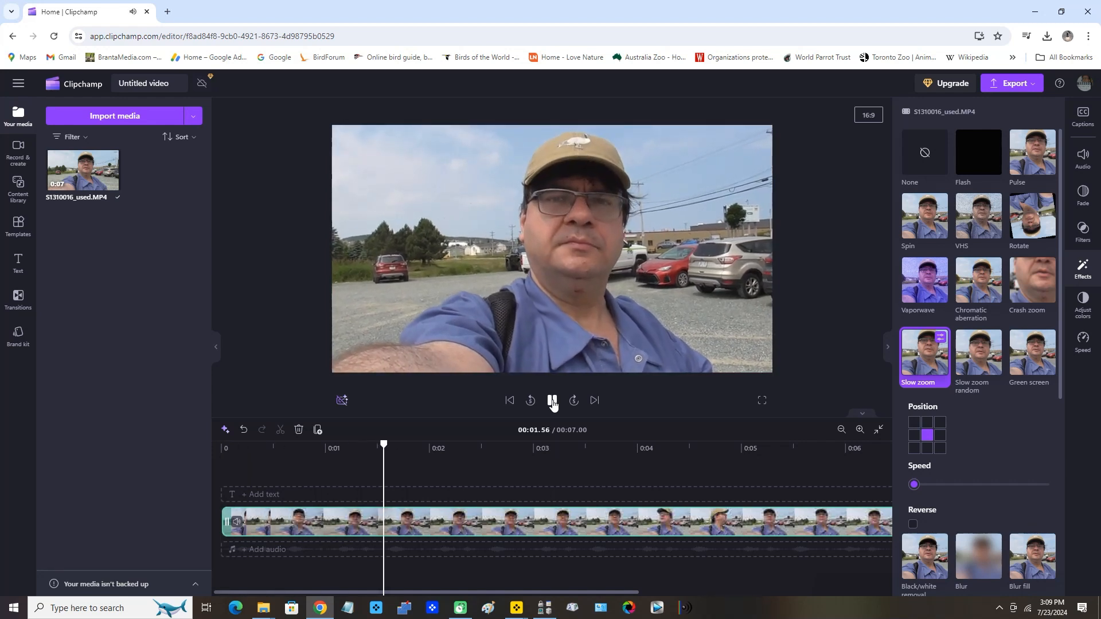
pyautogui.click(552, 400)
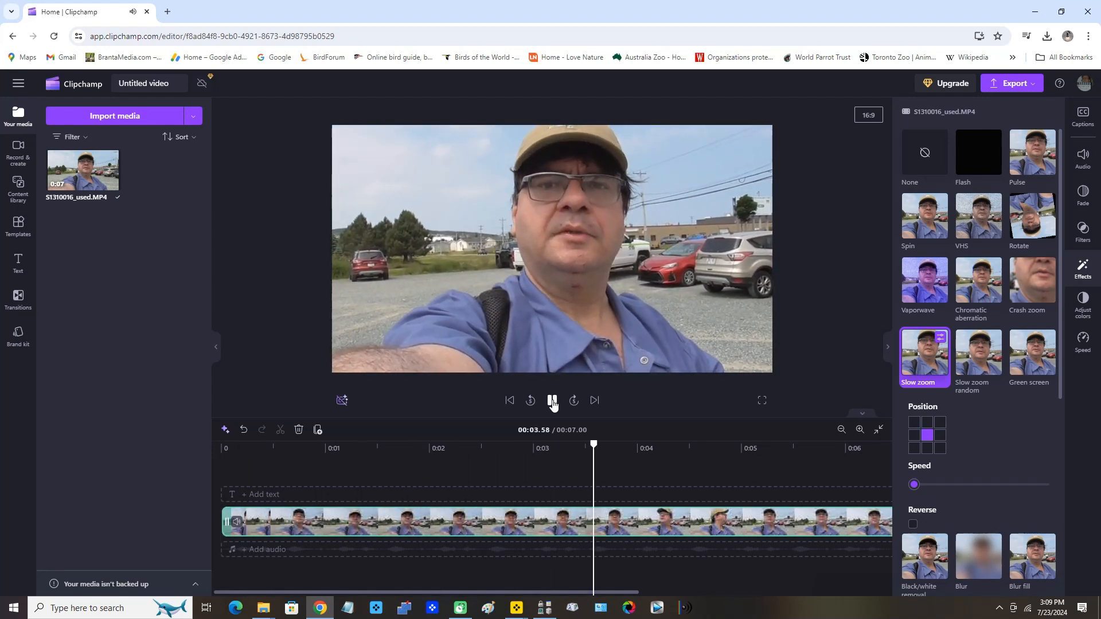
pyautogui.click(553, 400)
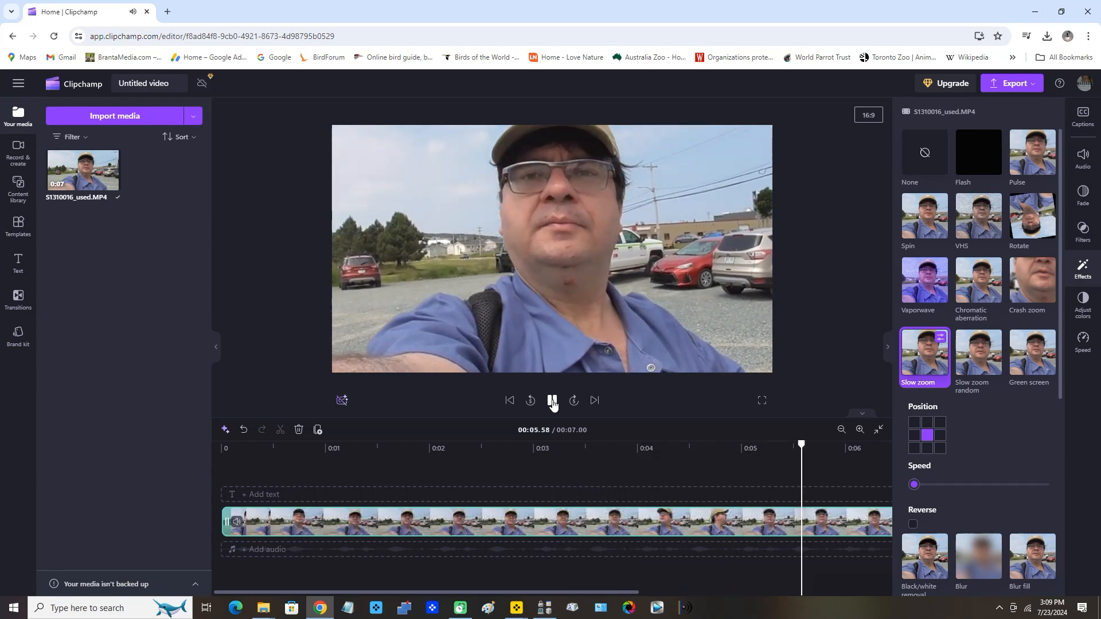
pyautogui.click(553, 400)
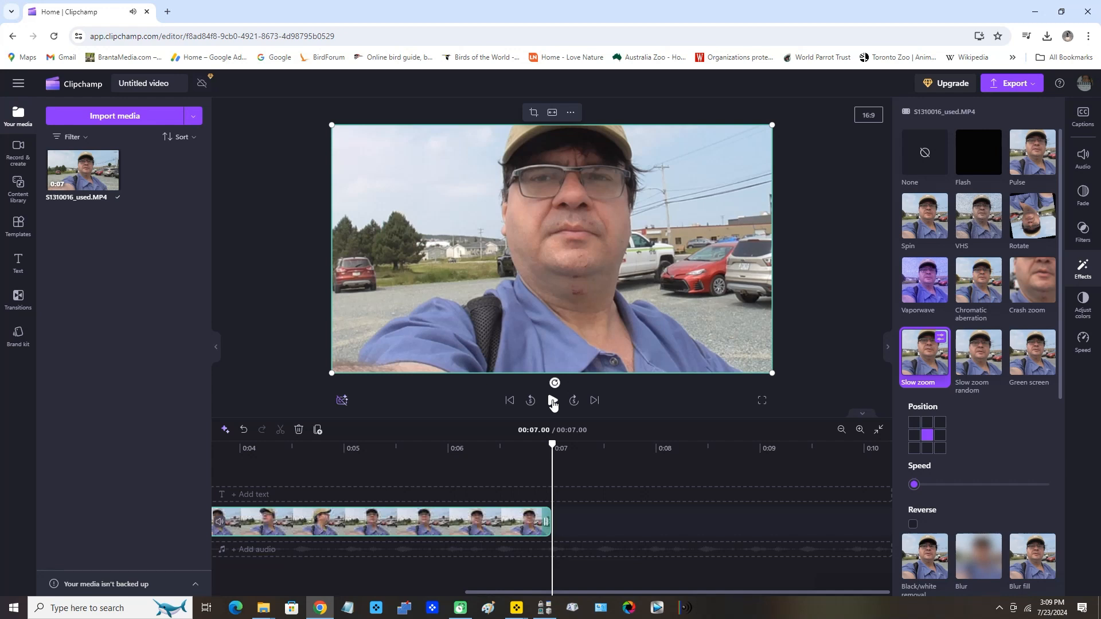
pyautogui.click(551, 400)
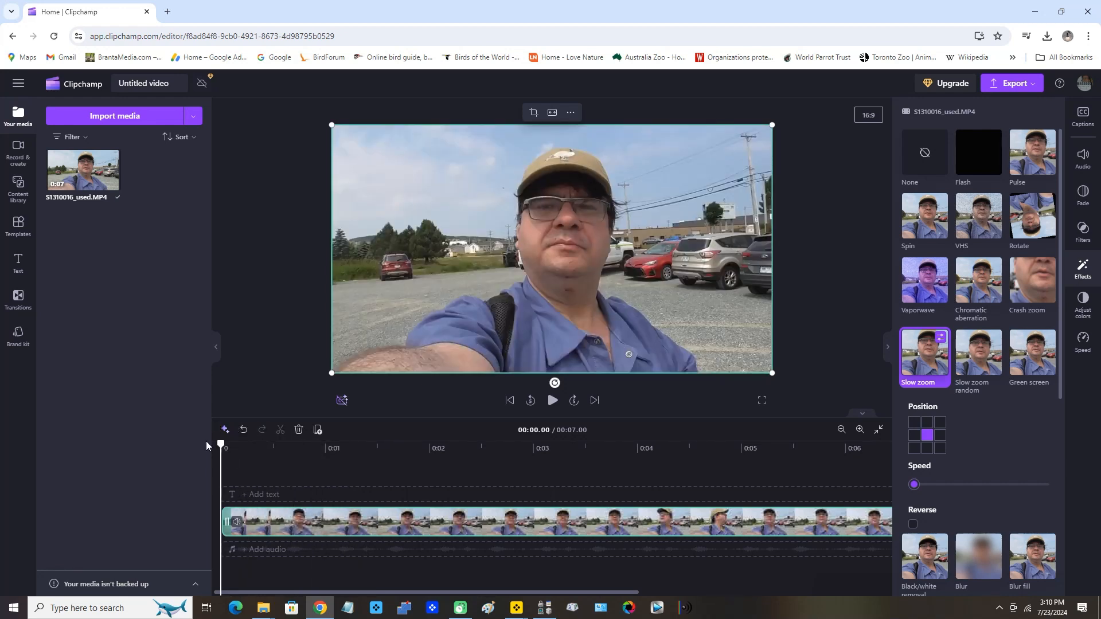
pyautogui.moveTo(733, 462)
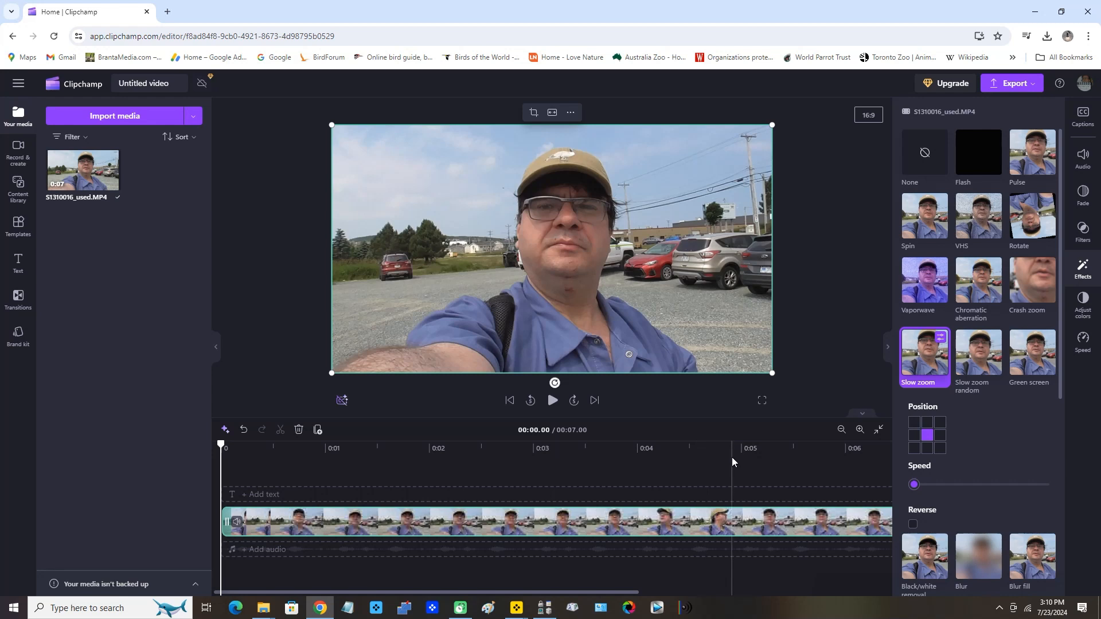
pyautogui.moveTo(776, 461)
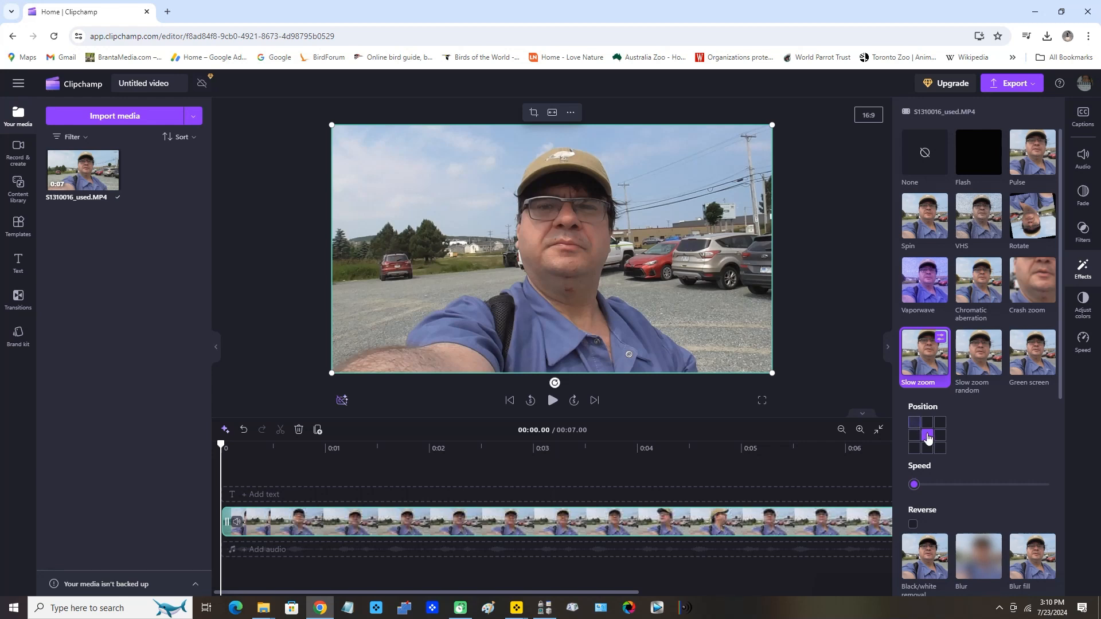
# Set the Slow zoom to play in reverse and aim it at the bottom-right corner
pyautogui.click(927, 436)
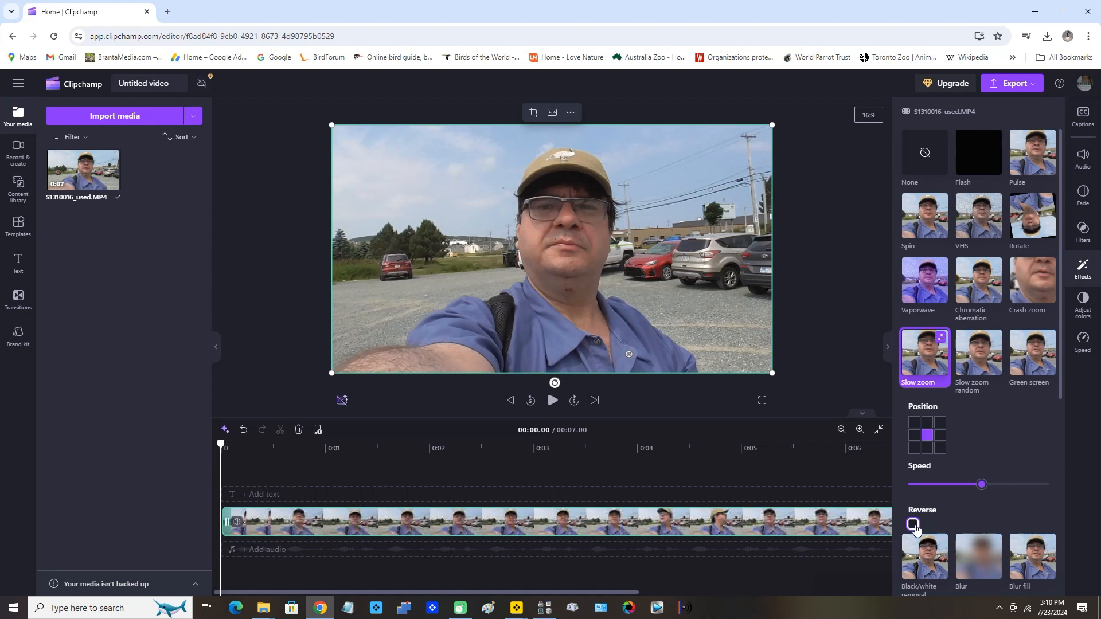
pyautogui.click(914, 524)
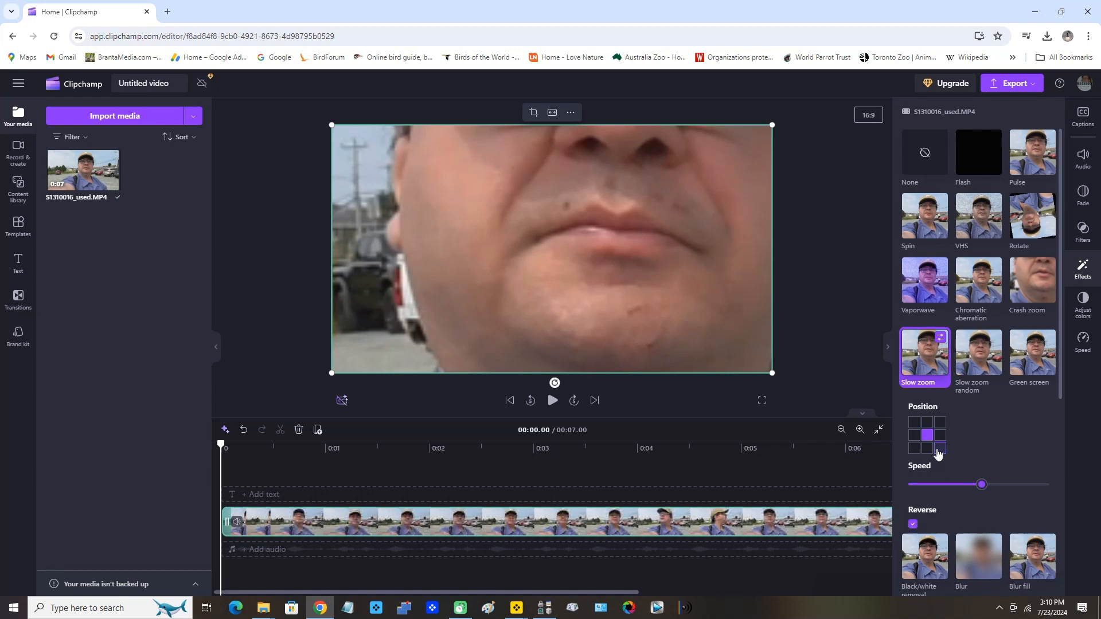
pyautogui.moveTo(941, 456)
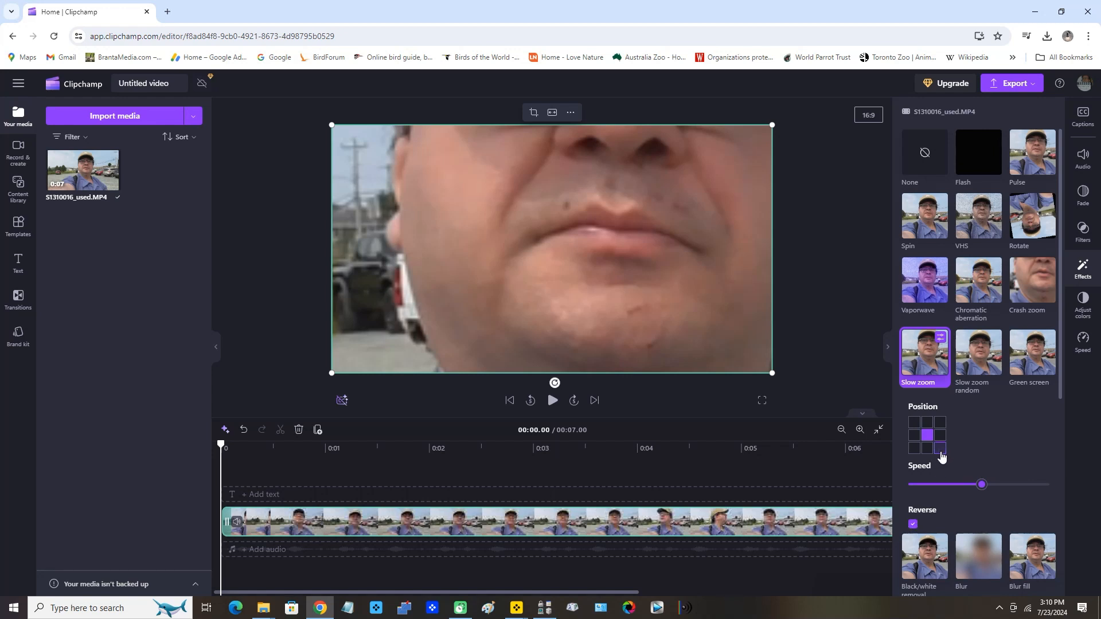
pyautogui.click(939, 447)
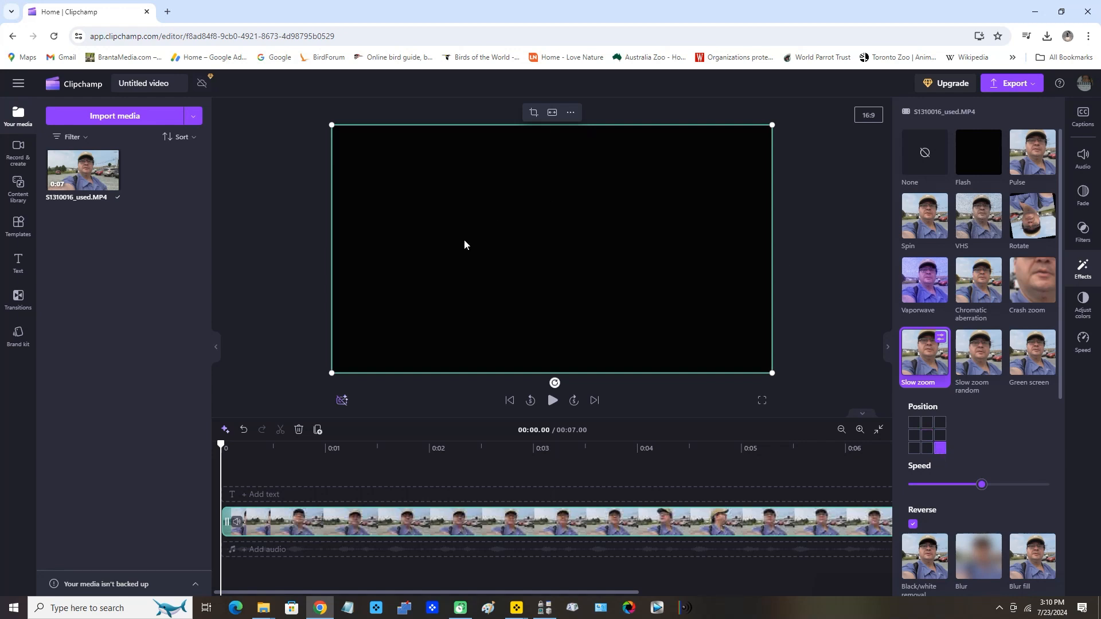
pyautogui.moveTo(552, 400)
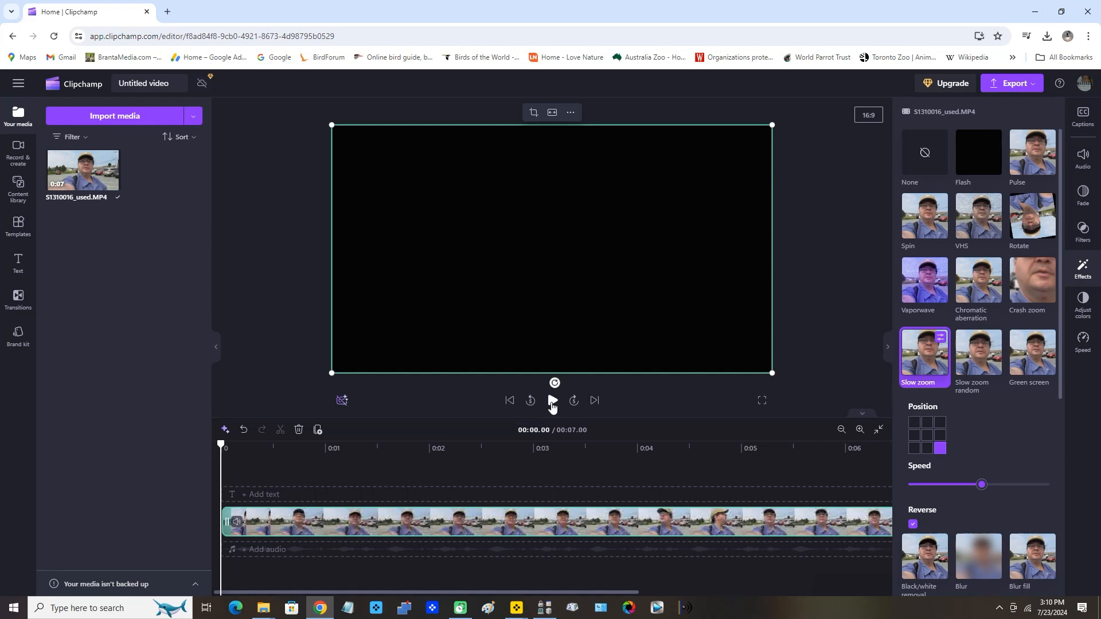
pyautogui.click(552, 400)
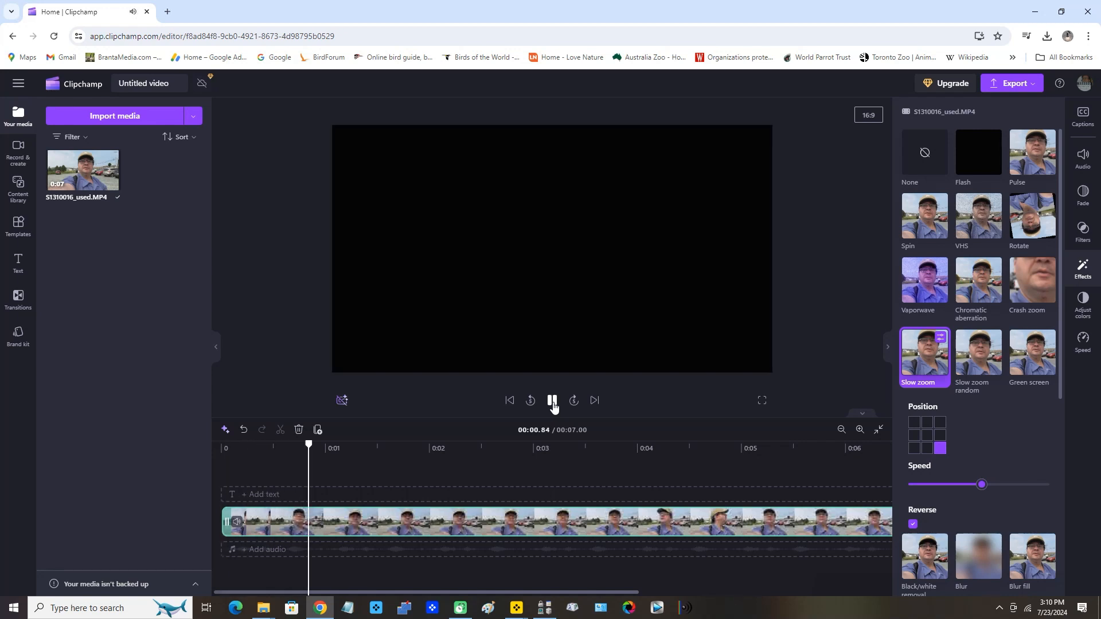
pyautogui.click(552, 400)
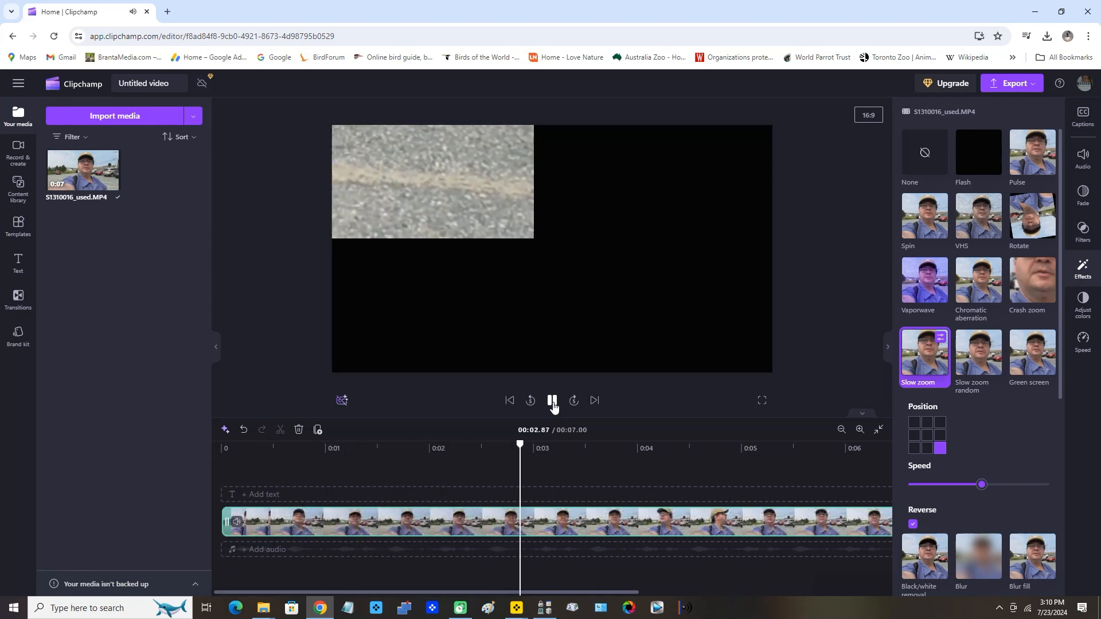
pyautogui.click(553, 401)
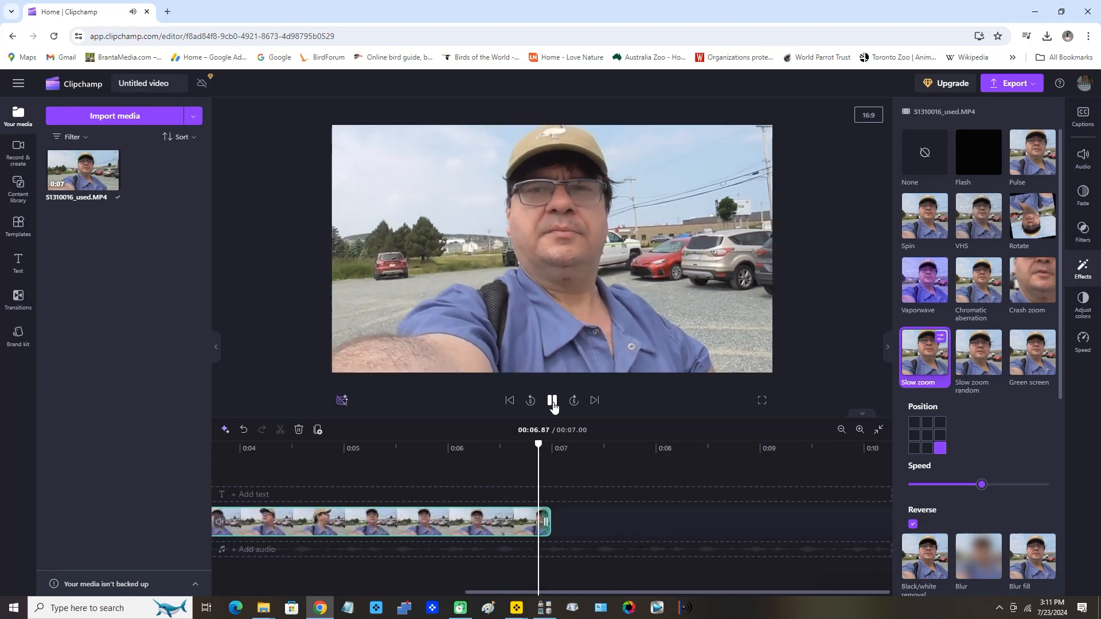
pyautogui.click(553, 400)
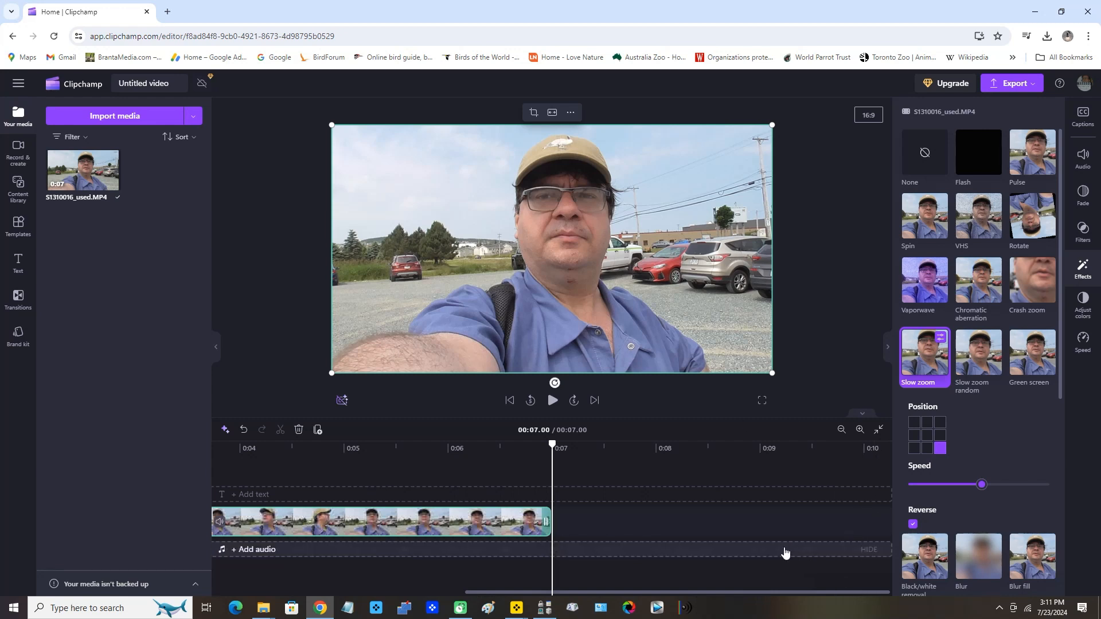
pyautogui.moveTo(815, 211)
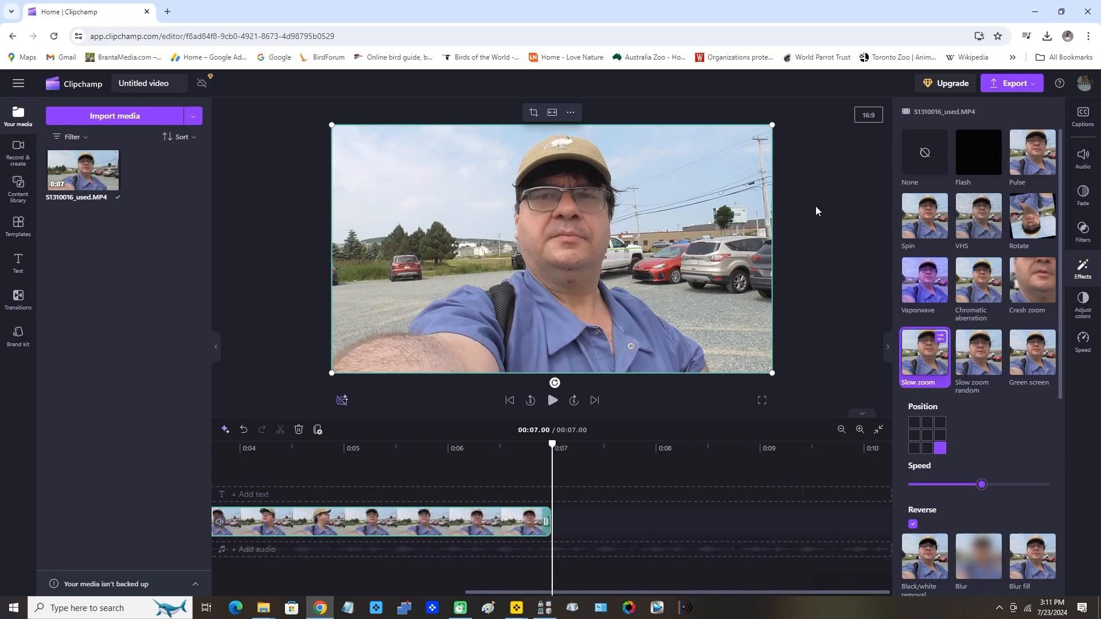
pyautogui.moveTo(875, 151)
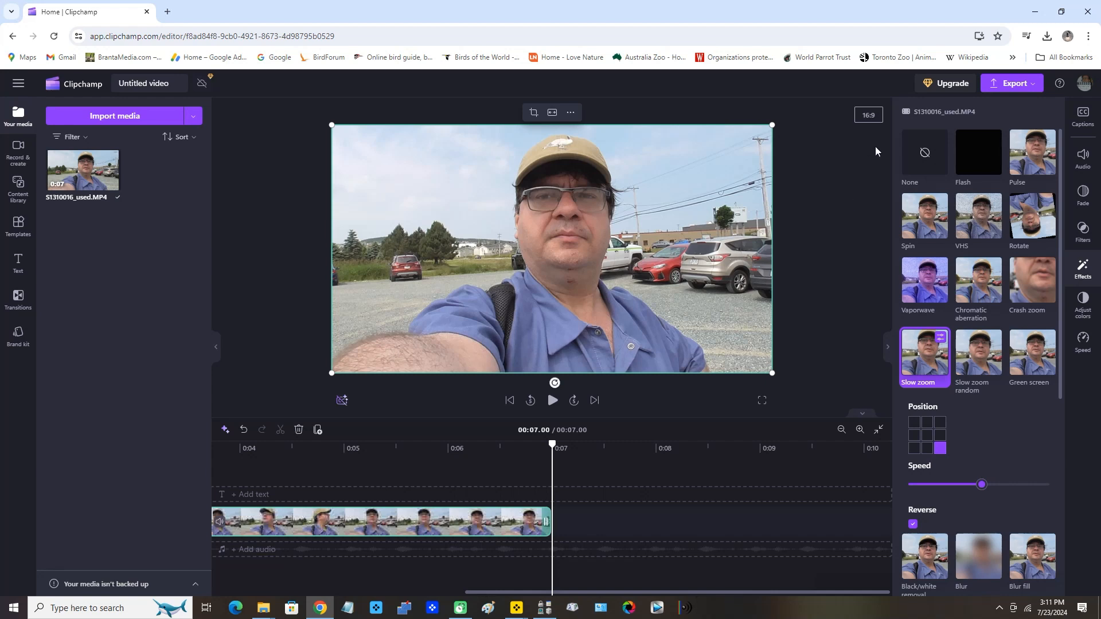
pyautogui.moveTo(946, 83)
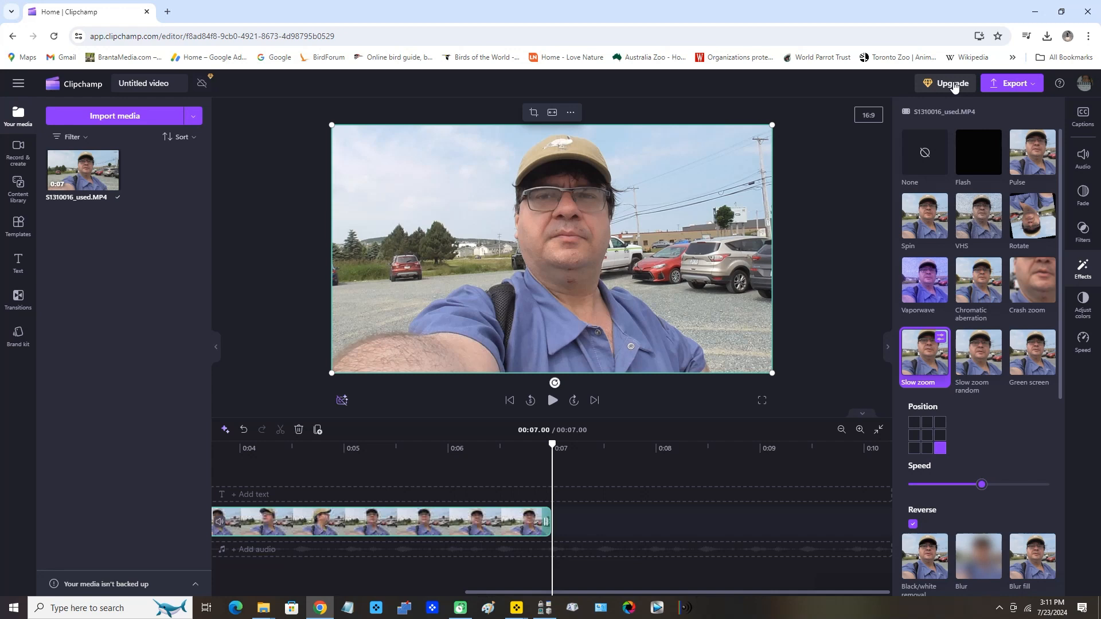
pyautogui.moveTo(931, 84)
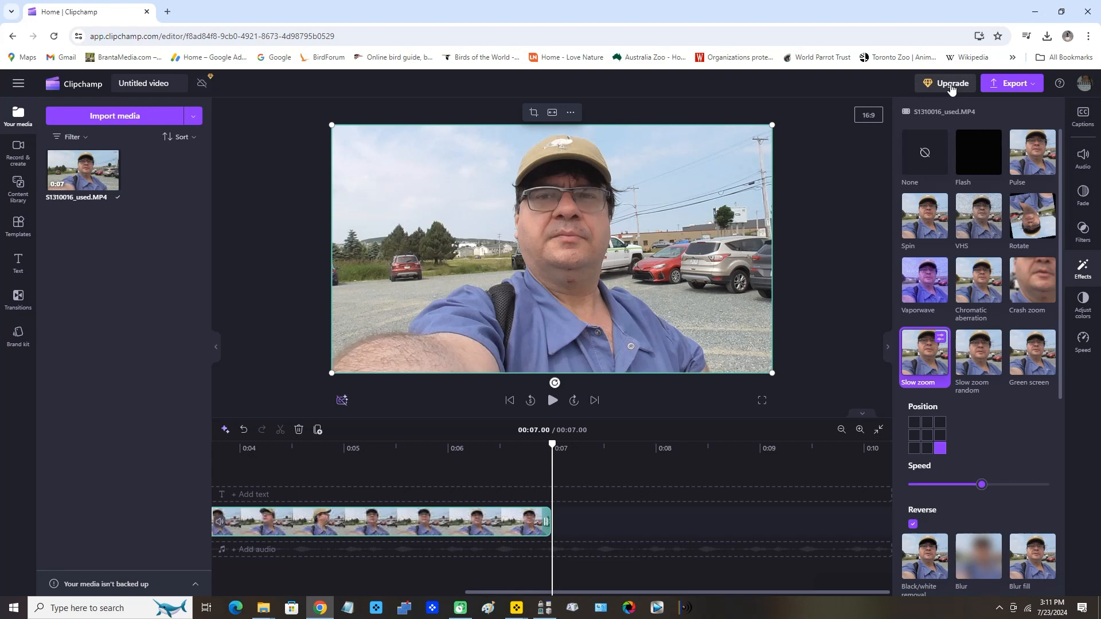
# Bring up the Clipchamp Premium upgrade offer from the editor header
pyautogui.click(950, 82)
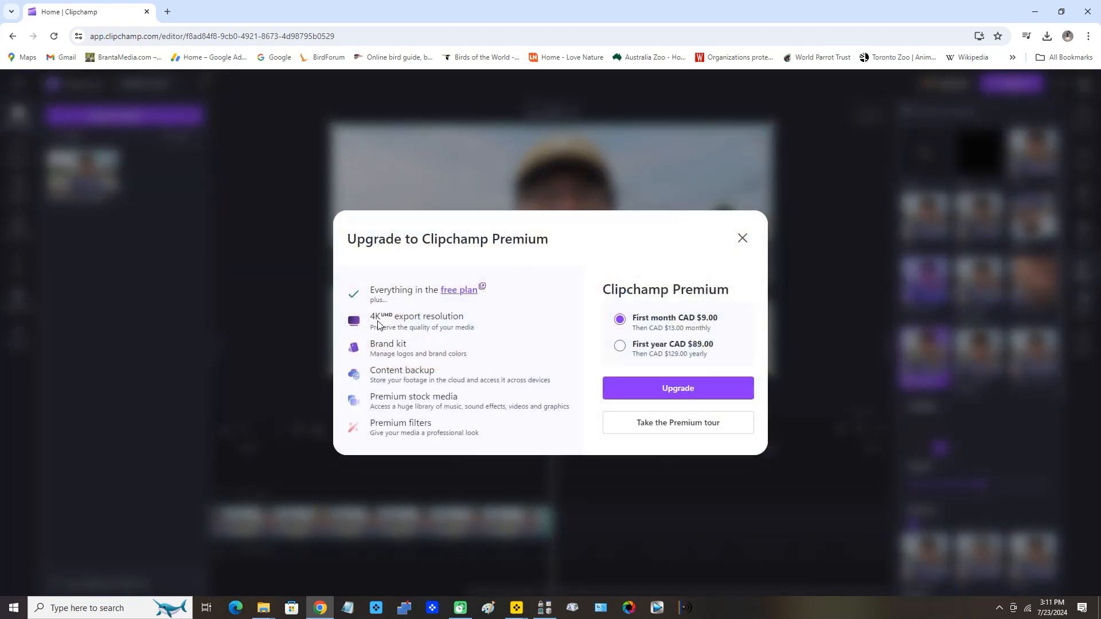
pyautogui.moveTo(439, 264)
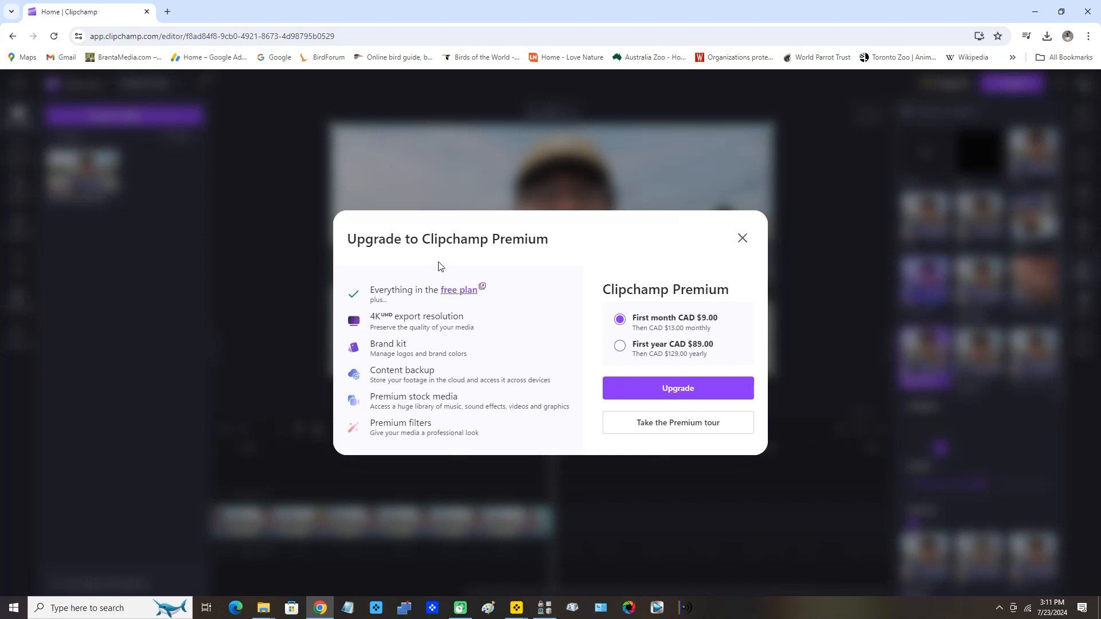
pyautogui.moveTo(438, 300)
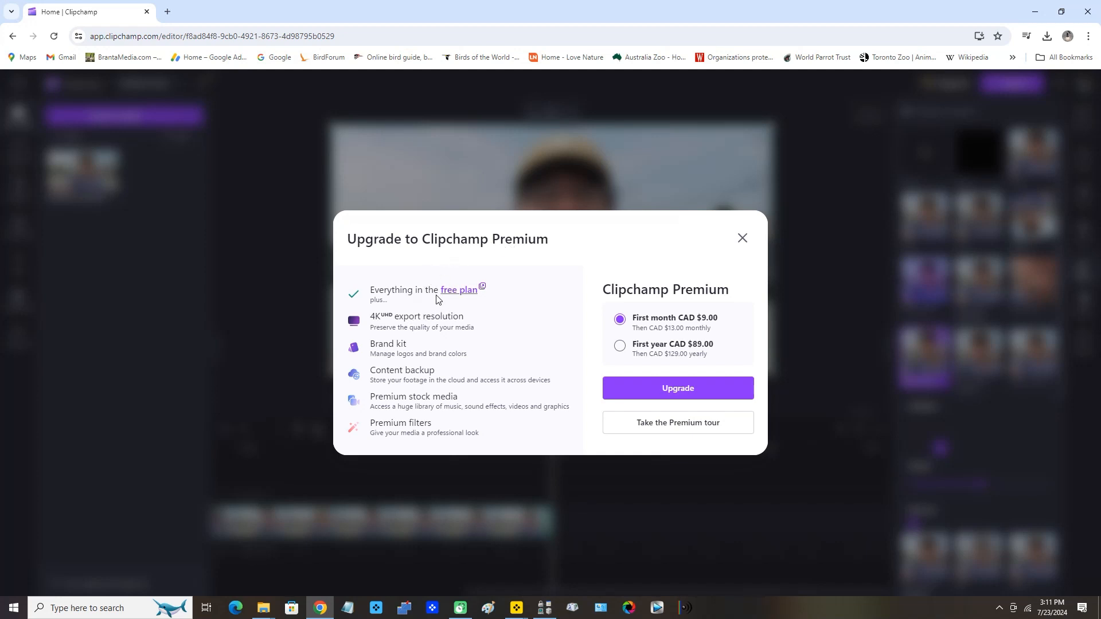
pyautogui.moveTo(373, 321)
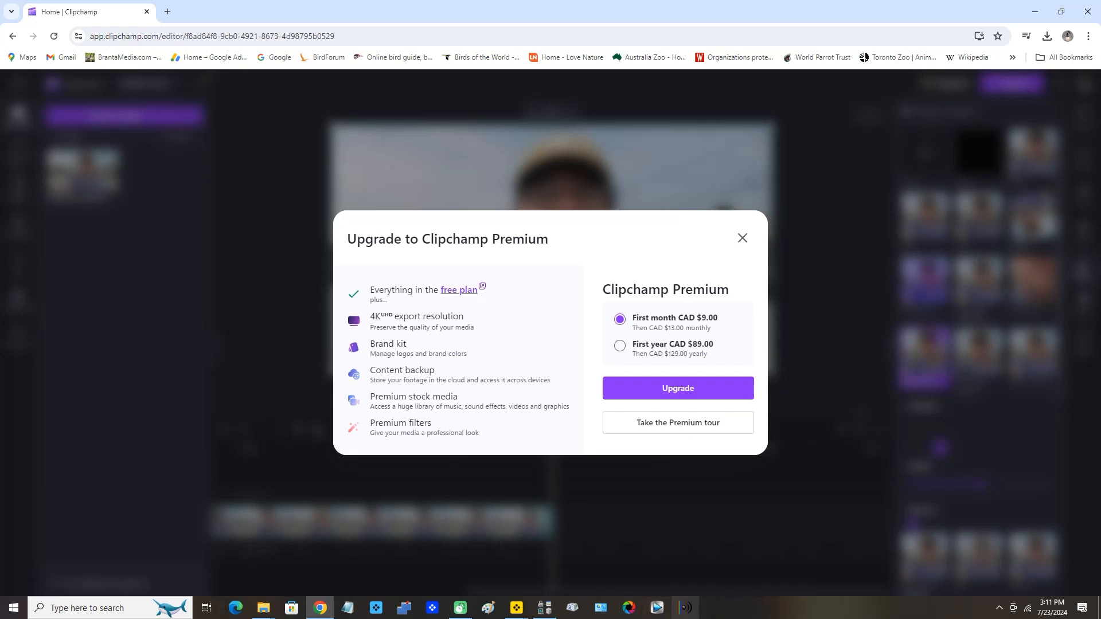
pyautogui.moveTo(542, 298)
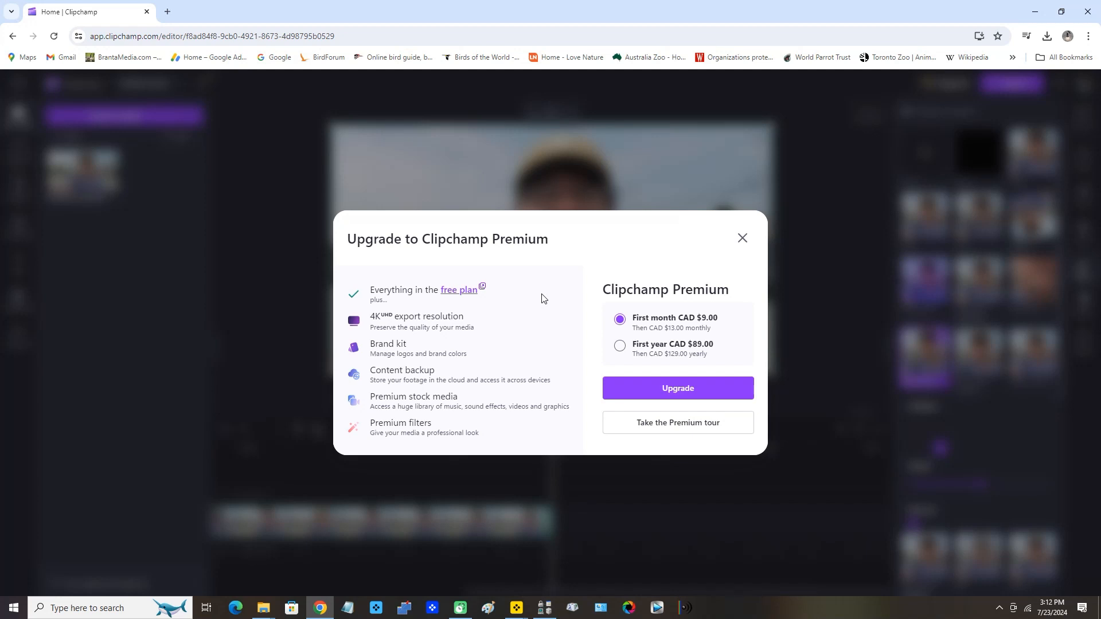
pyautogui.moveTo(606, 218)
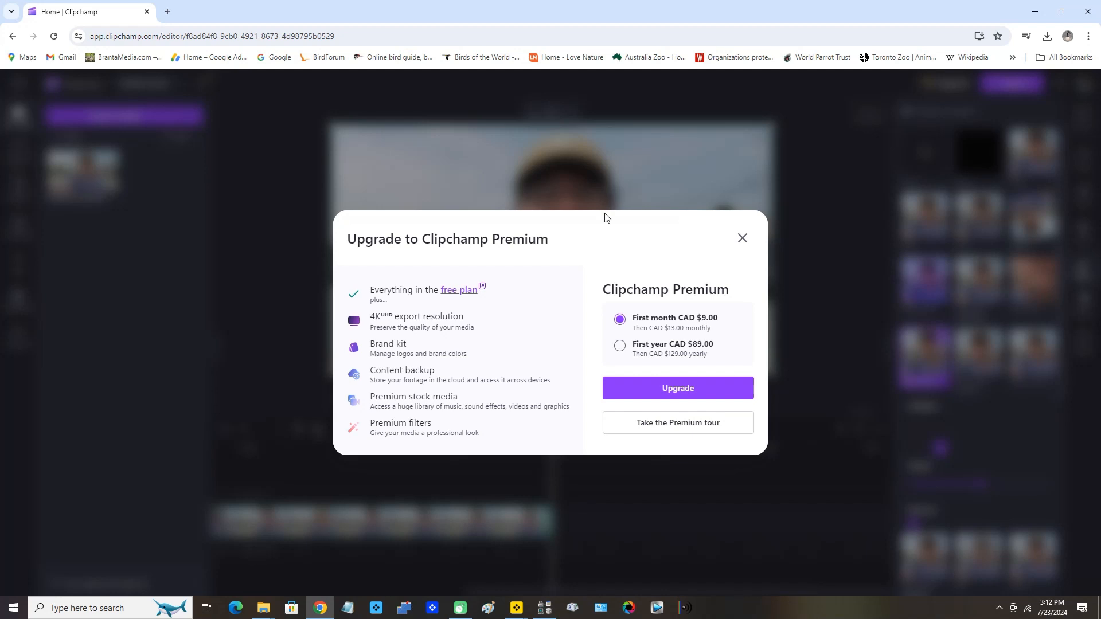
pyautogui.moveTo(641, 344)
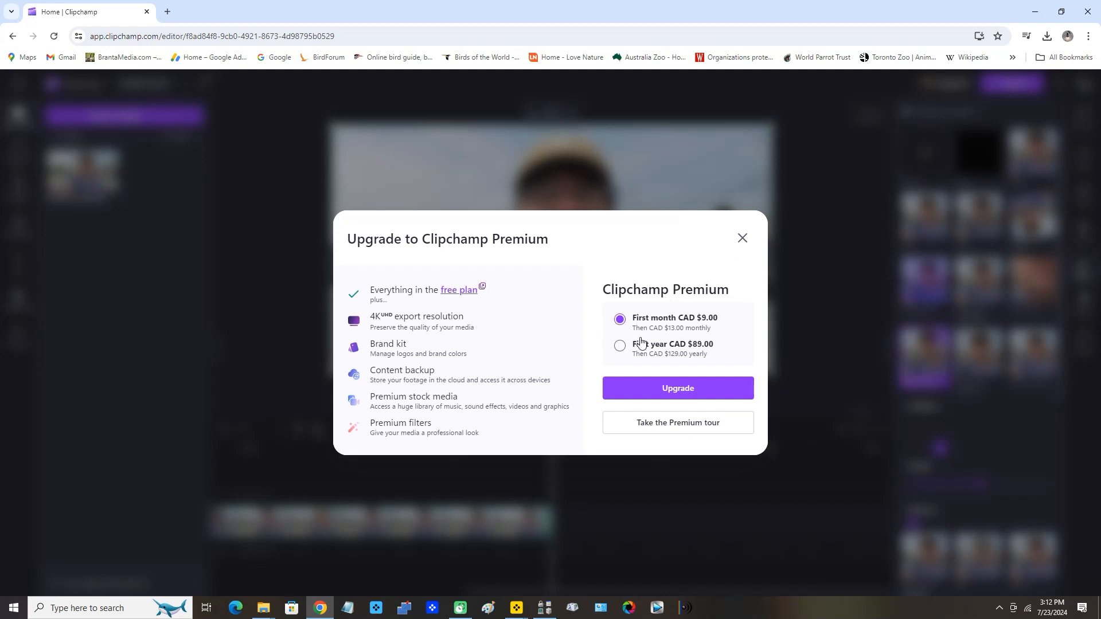
pyautogui.moveTo(692, 328)
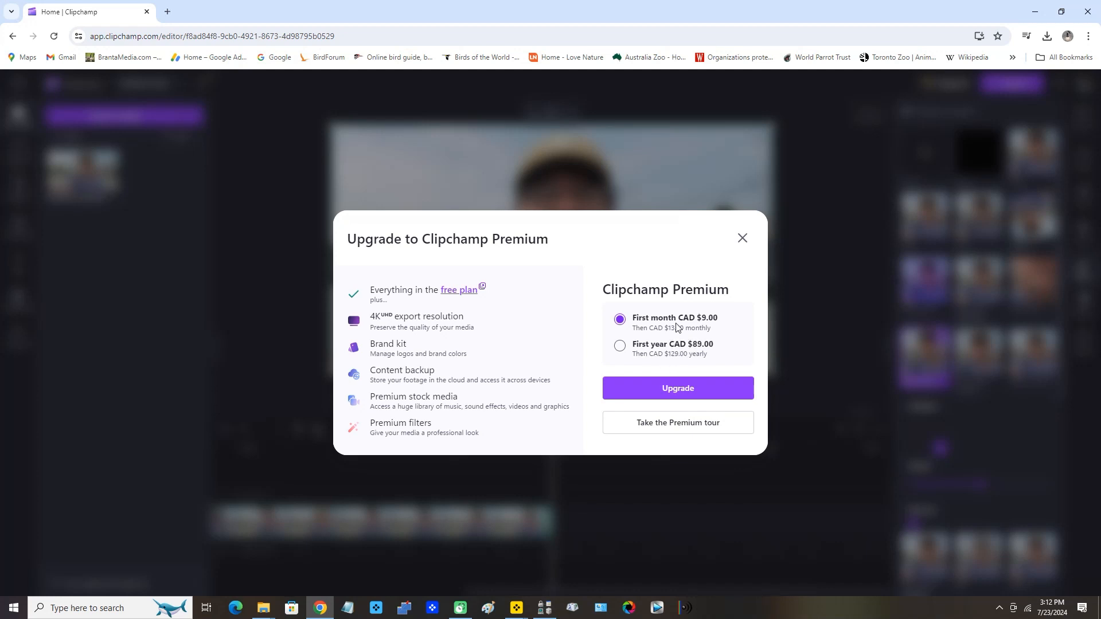
pyautogui.moveTo(678, 329)
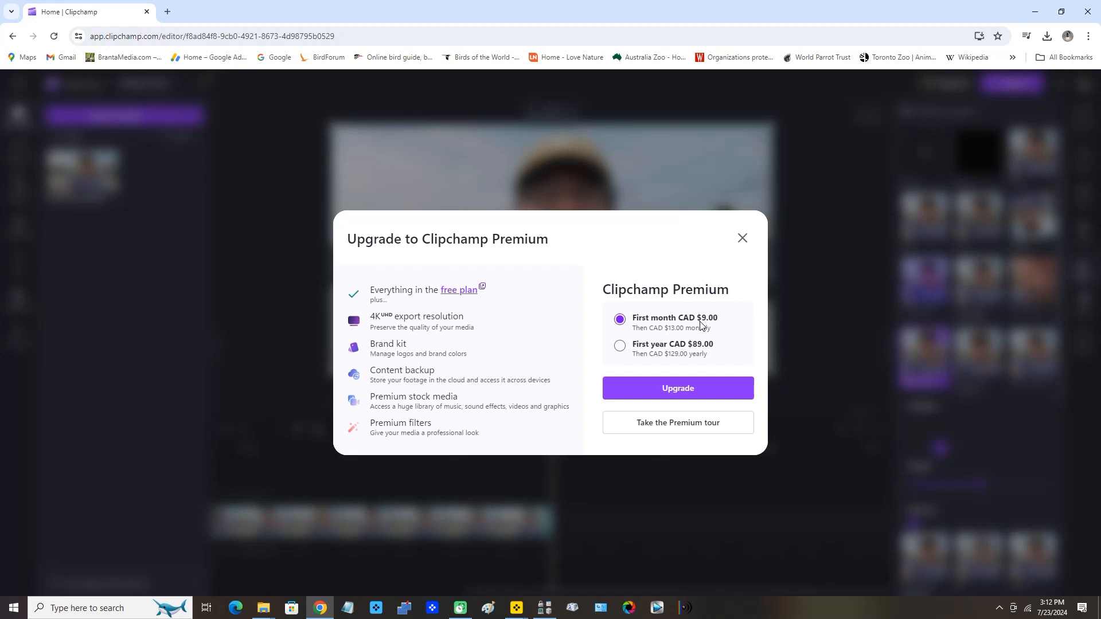
pyautogui.moveTo(682, 330)
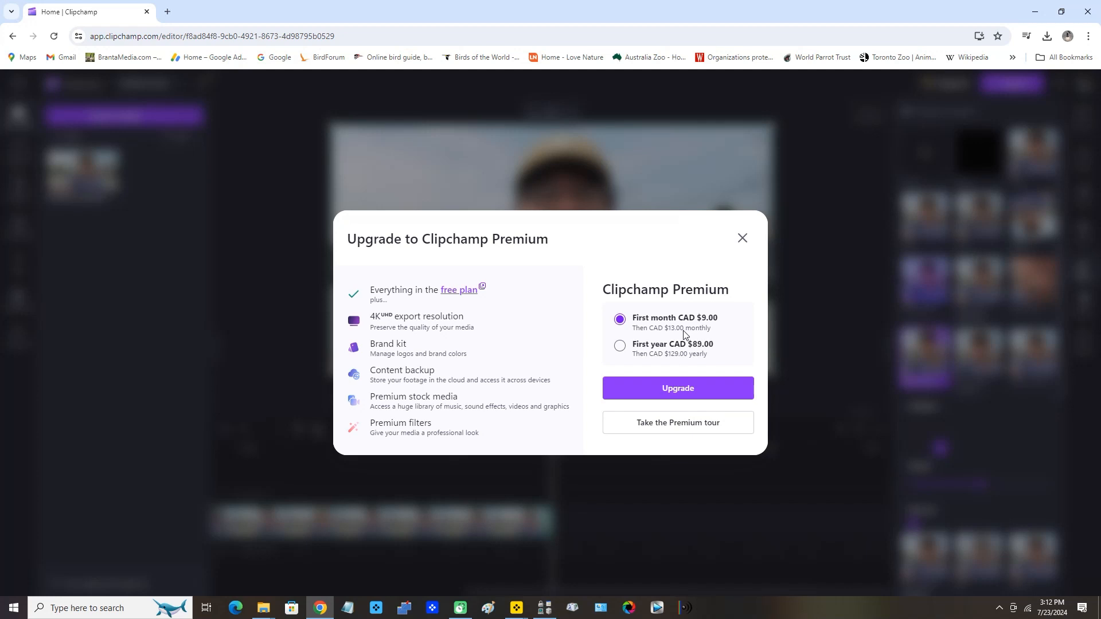
pyautogui.moveTo(621, 366)
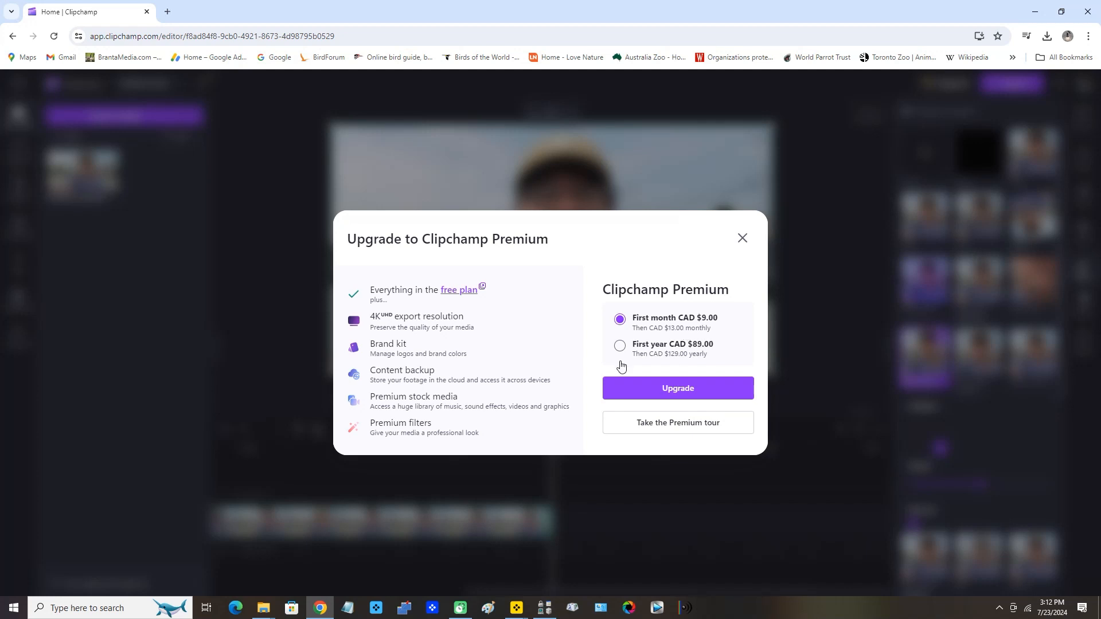
pyautogui.moveTo(656, 364)
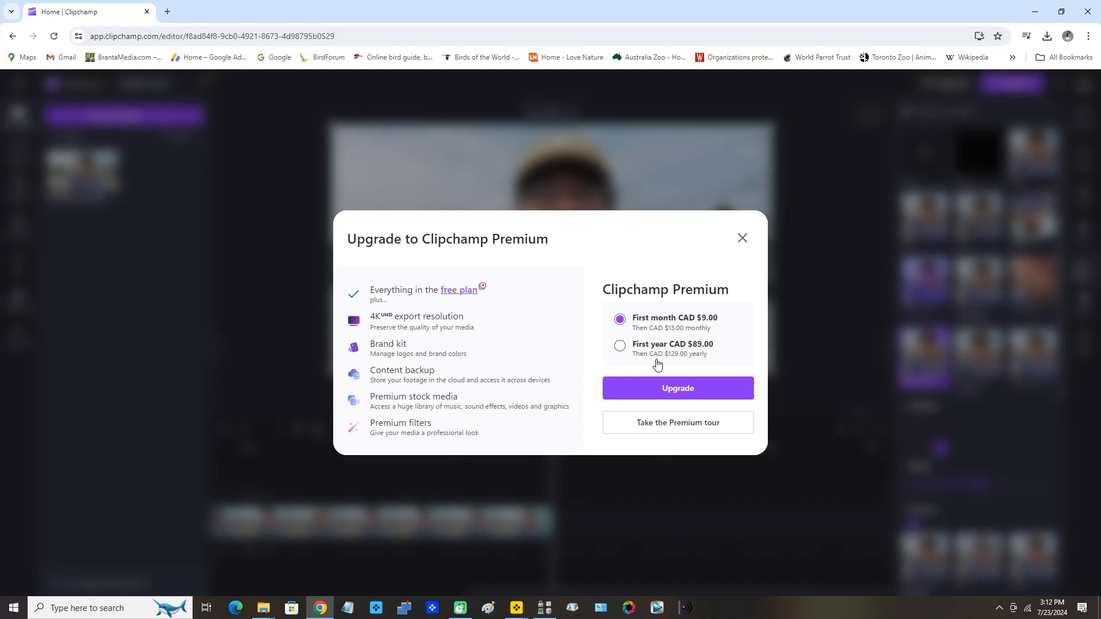
pyautogui.moveTo(678, 393)
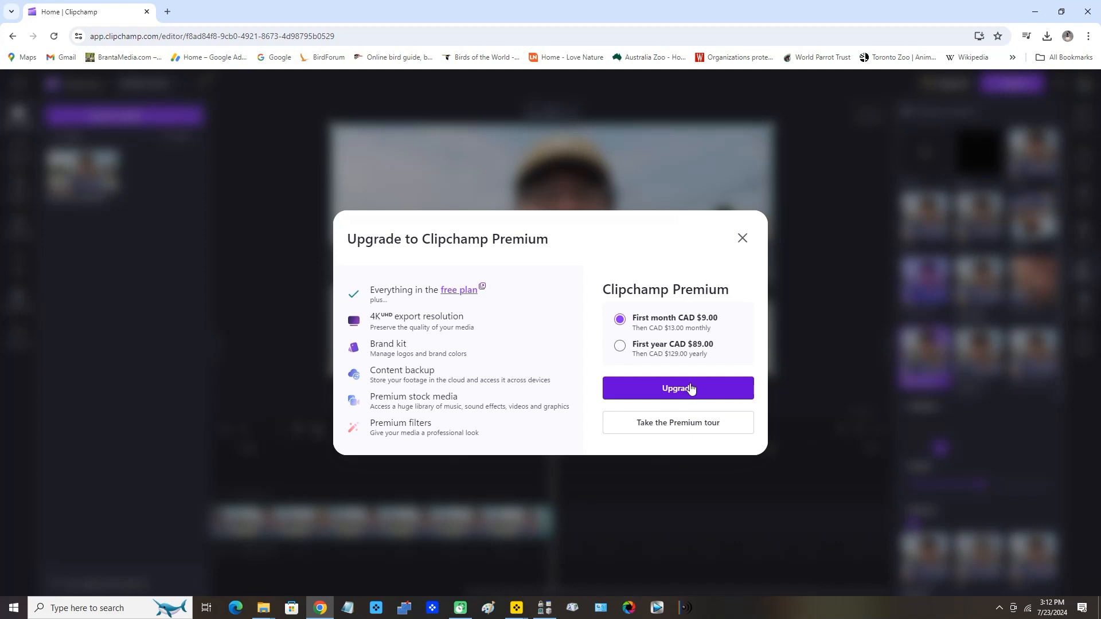
pyautogui.moveTo(747, 265)
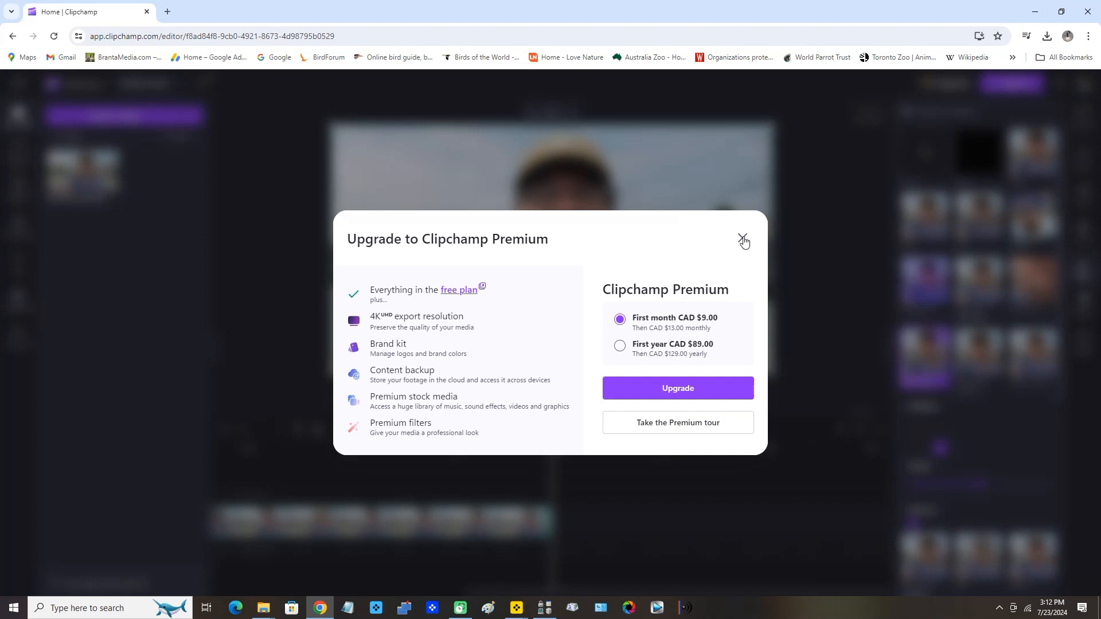
# Close the Premium upgrade dialog and return to the zoom-effected selfie clip
pyautogui.click(742, 242)
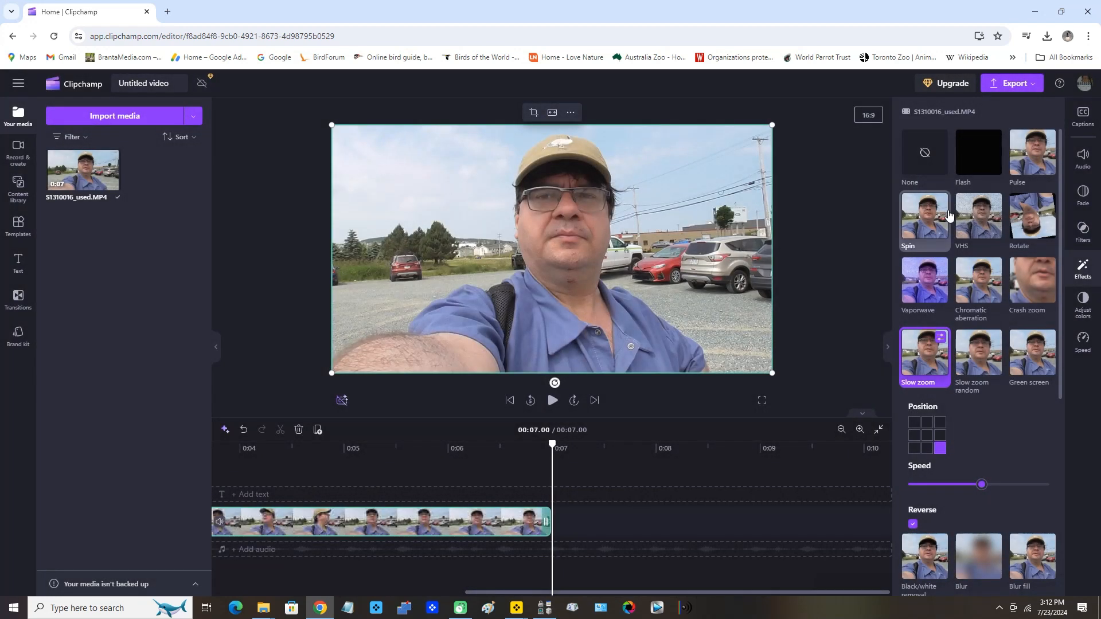